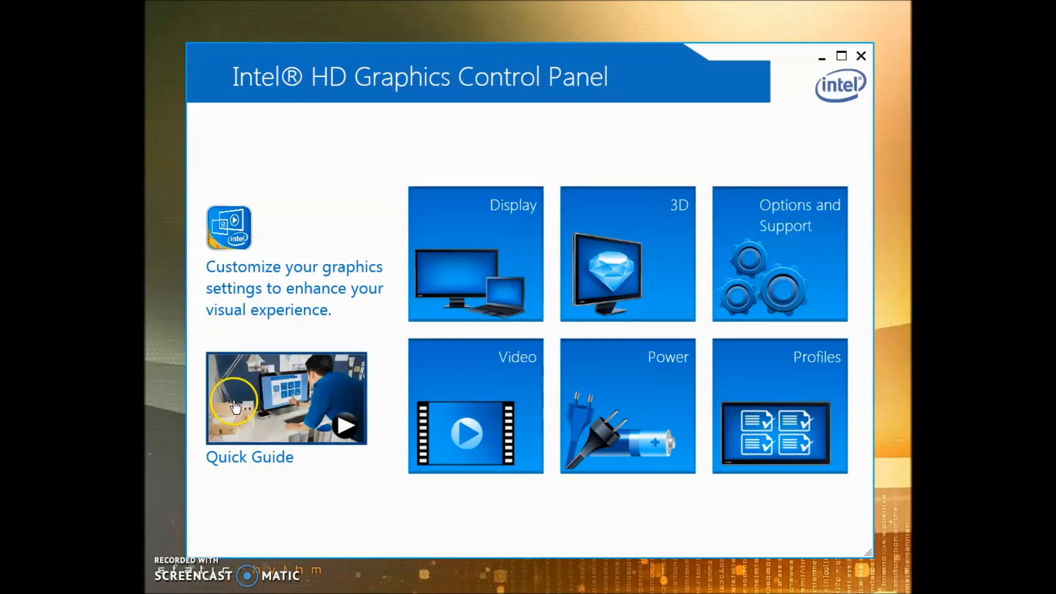
mouse_move(346, 175)
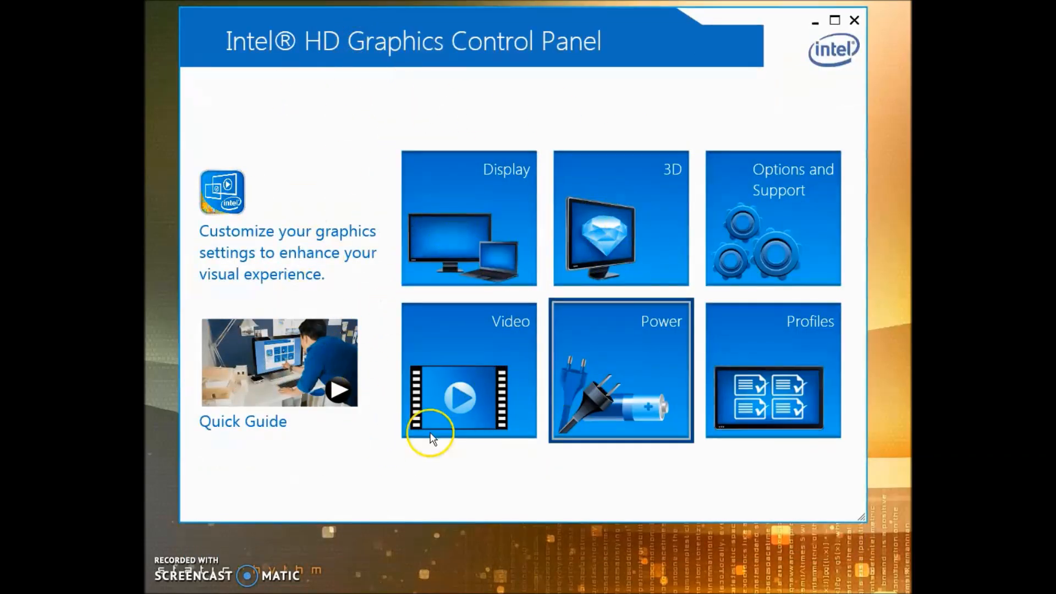
Step: Bring up the desktop context menu with the graphics properties and screen resolution entries
right_click(431, 435)
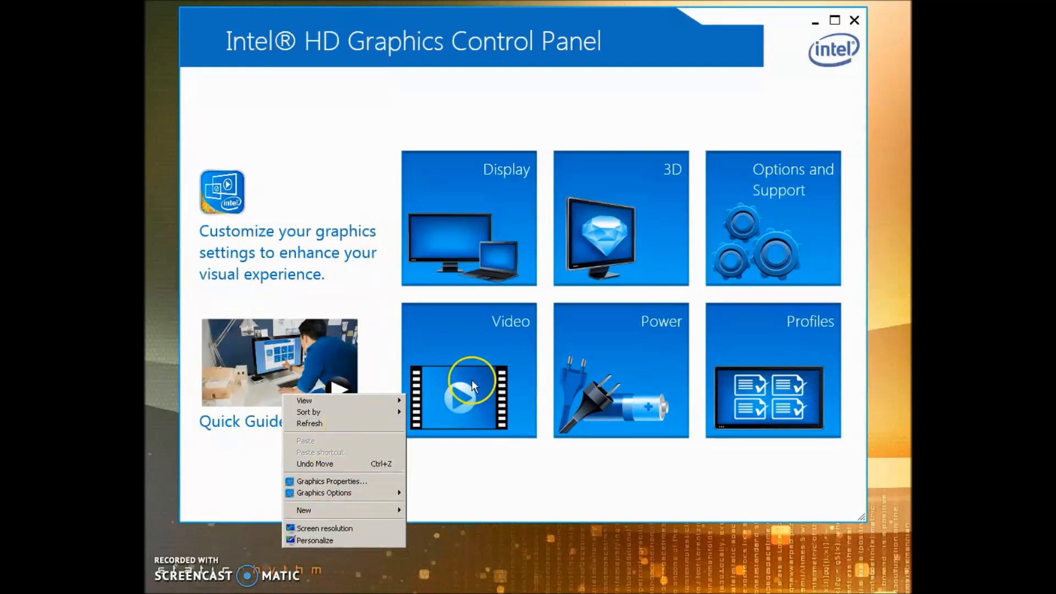
mouse_move(381, 544)
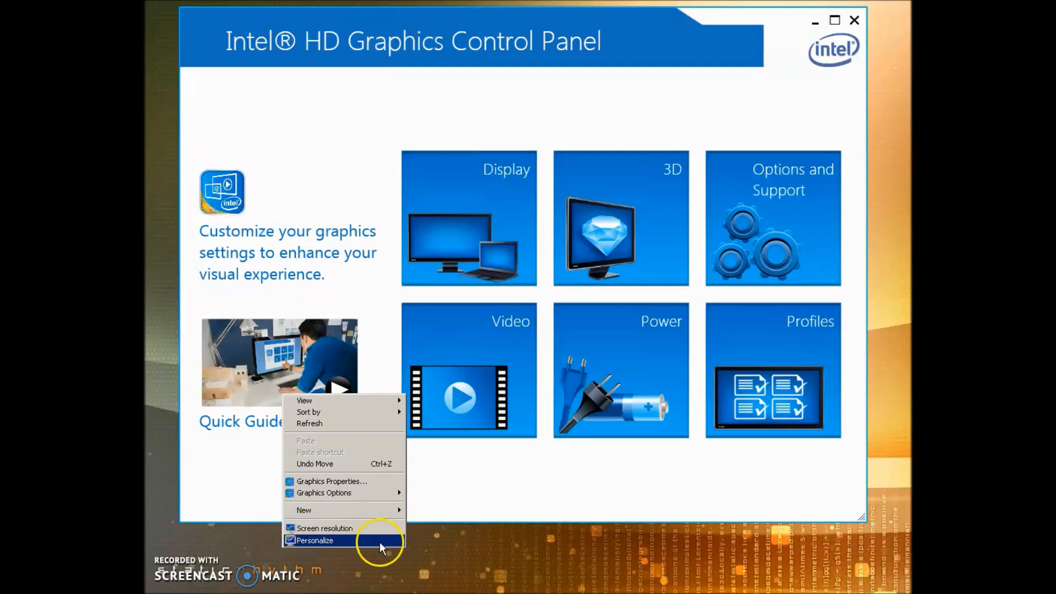
mouse_move(198, 42)
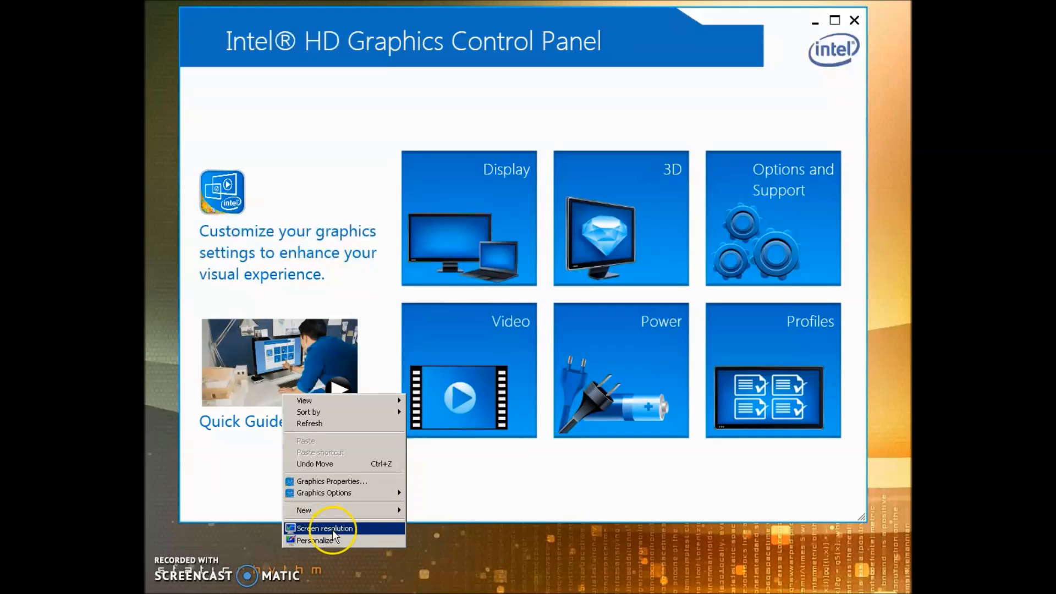
Step: Keep the HP monitor at 1920 × 1080 and go to the Intel HD Graphics adapter's advanced settings
left_click(325, 528)
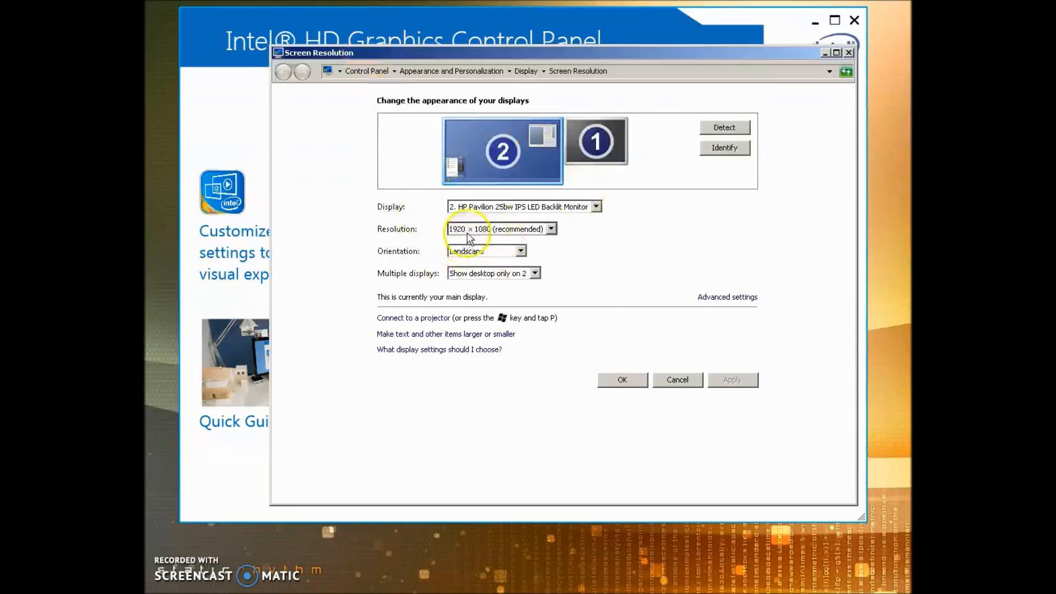
left_click(550, 229)
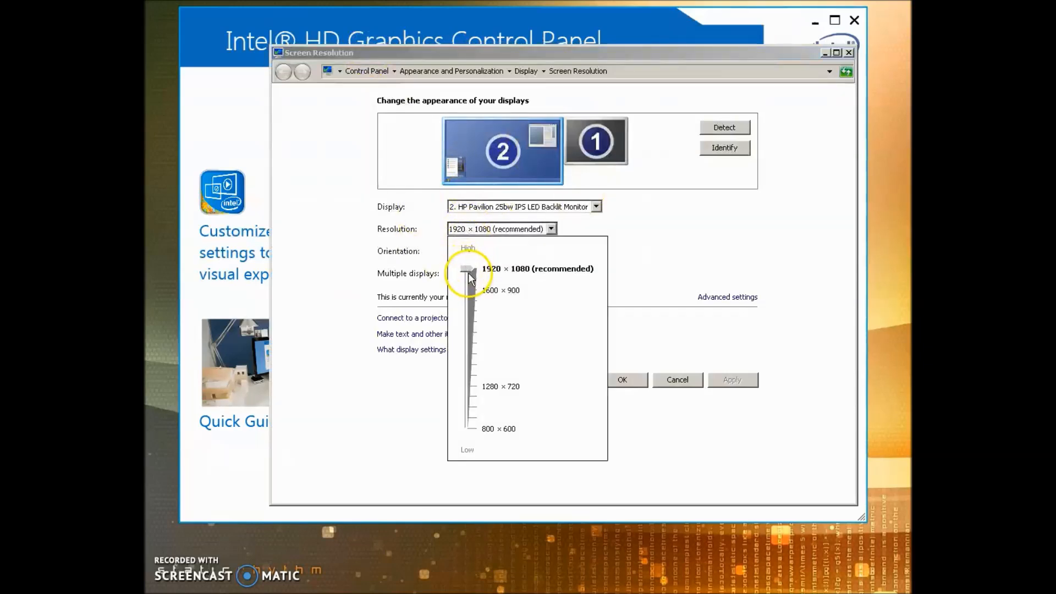
mouse_move(316, 308)
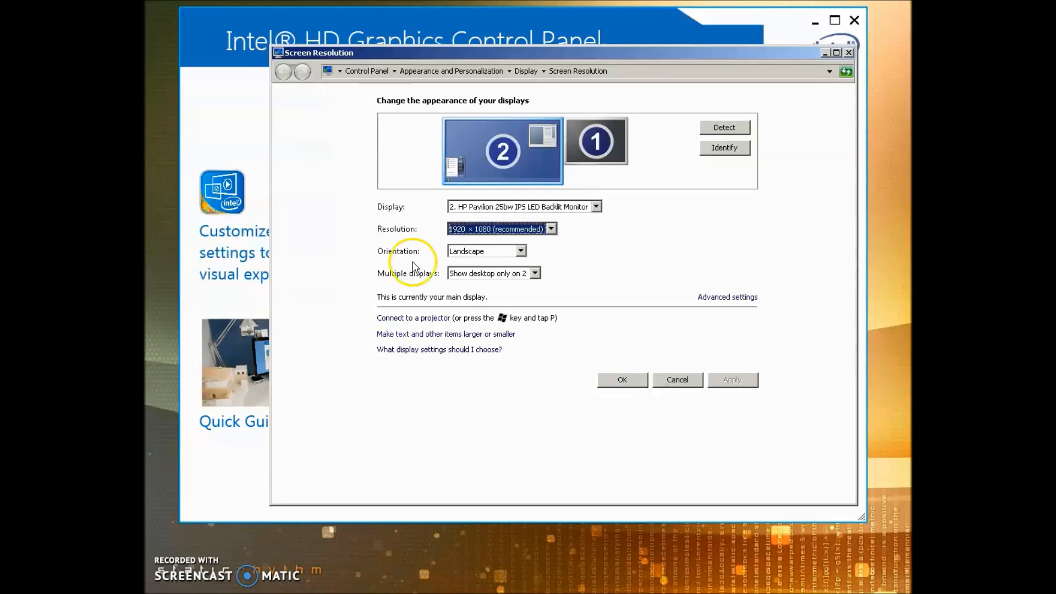
mouse_move(561, 245)
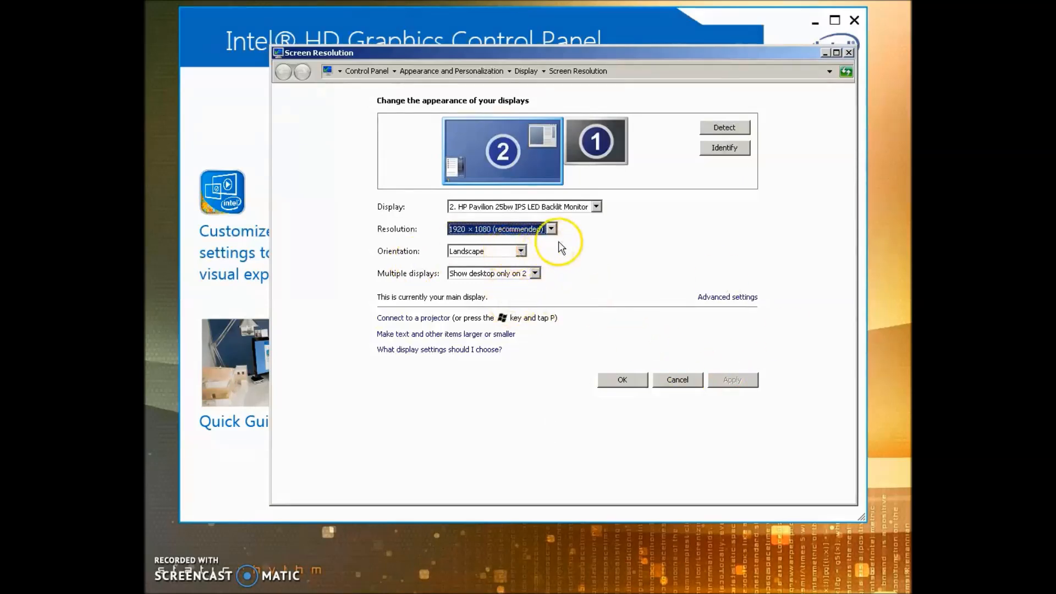
mouse_move(568, 346)
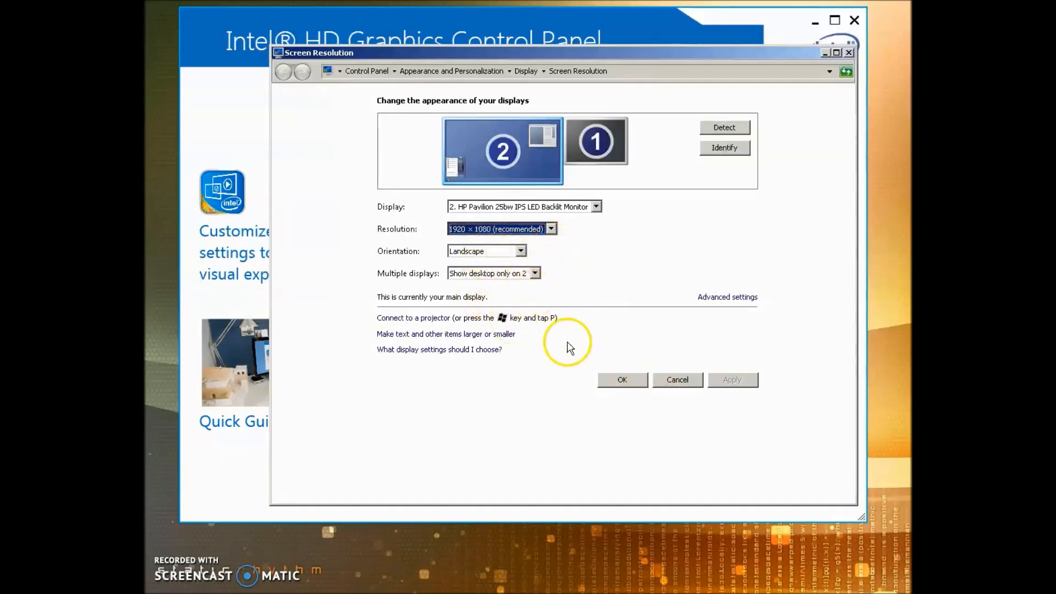
left_click(726, 296)
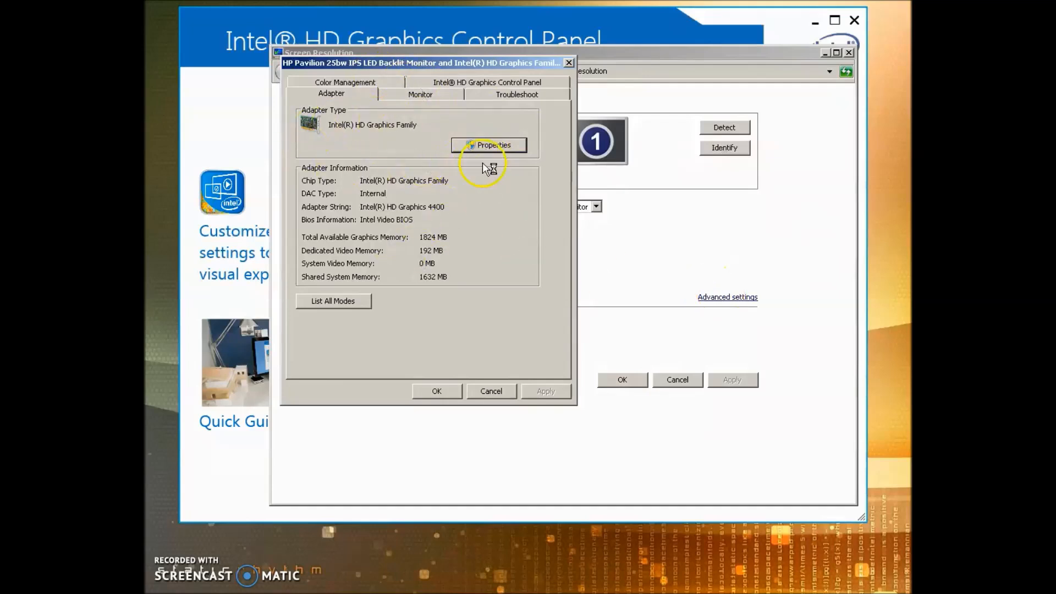
Step: Check for a newer Intel HD Graphics driver, confirm it is up to date, and close the properties windows
left_click(489, 145)
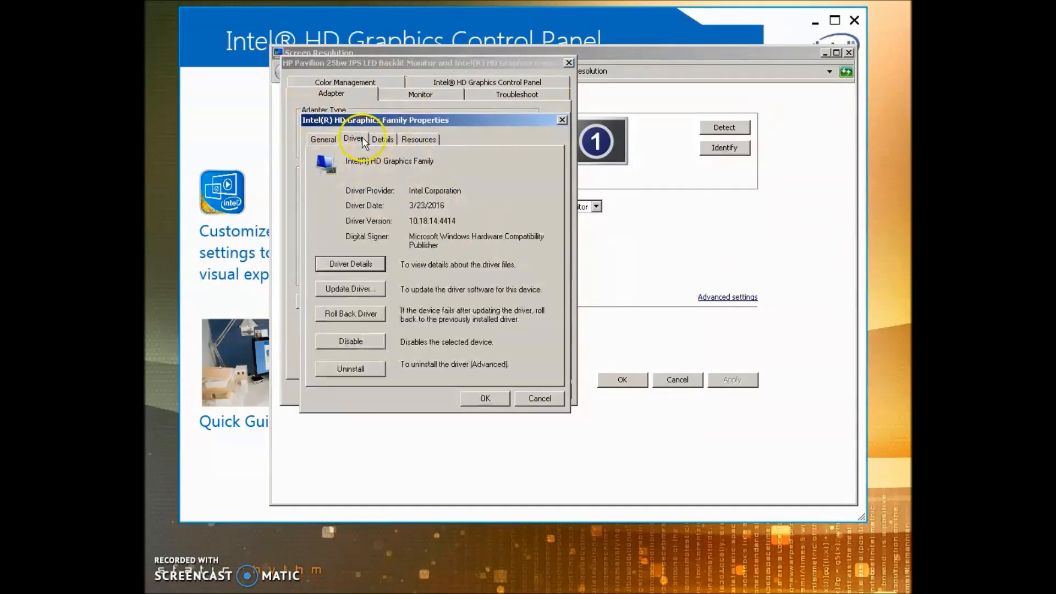
left_click(349, 288)
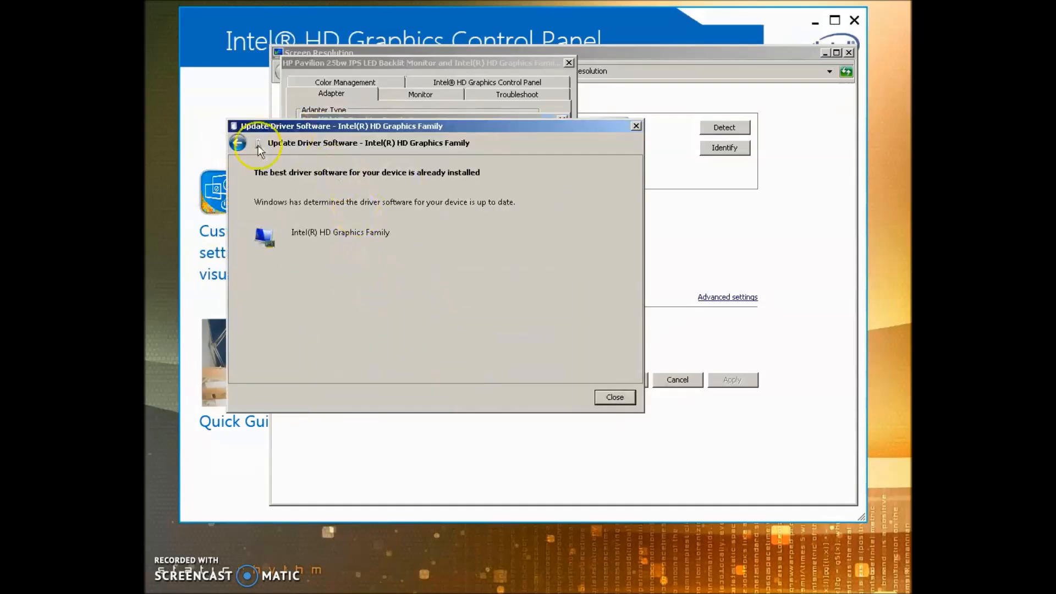
left_click(612, 396)
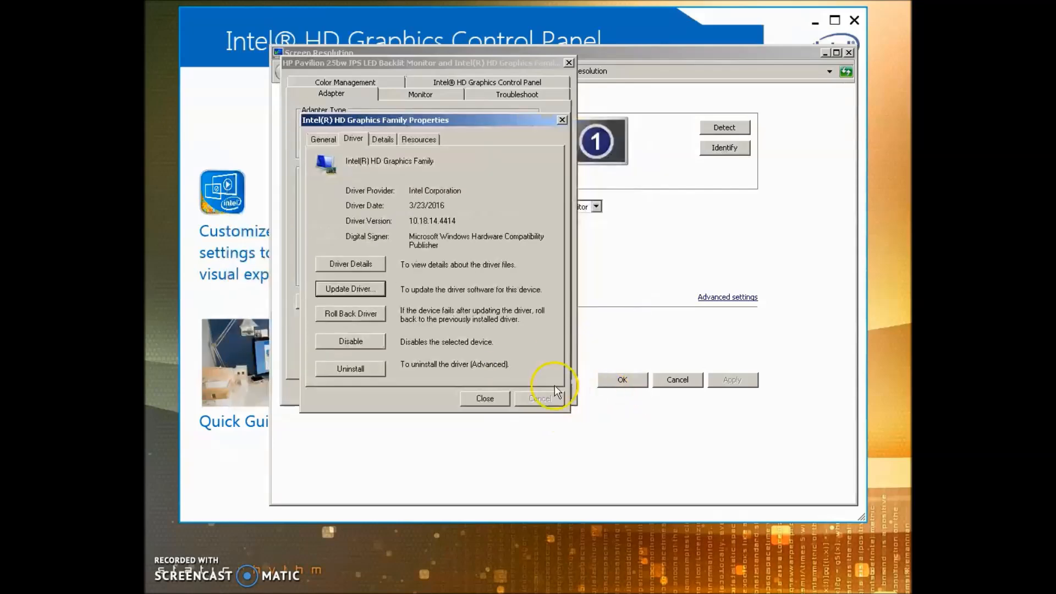
left_click(484, 398)
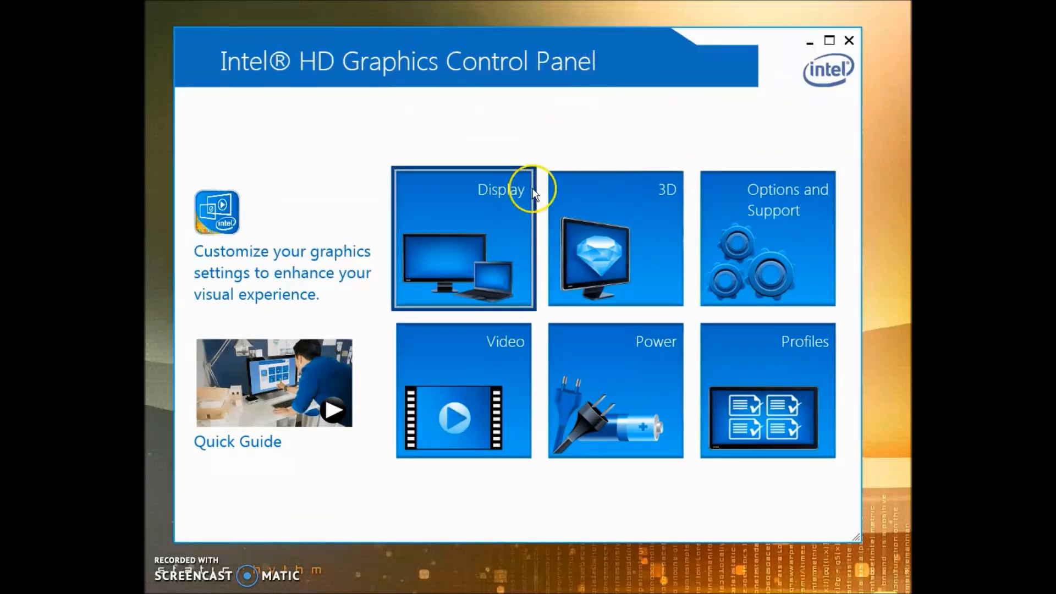
mouse_move(400, 323)
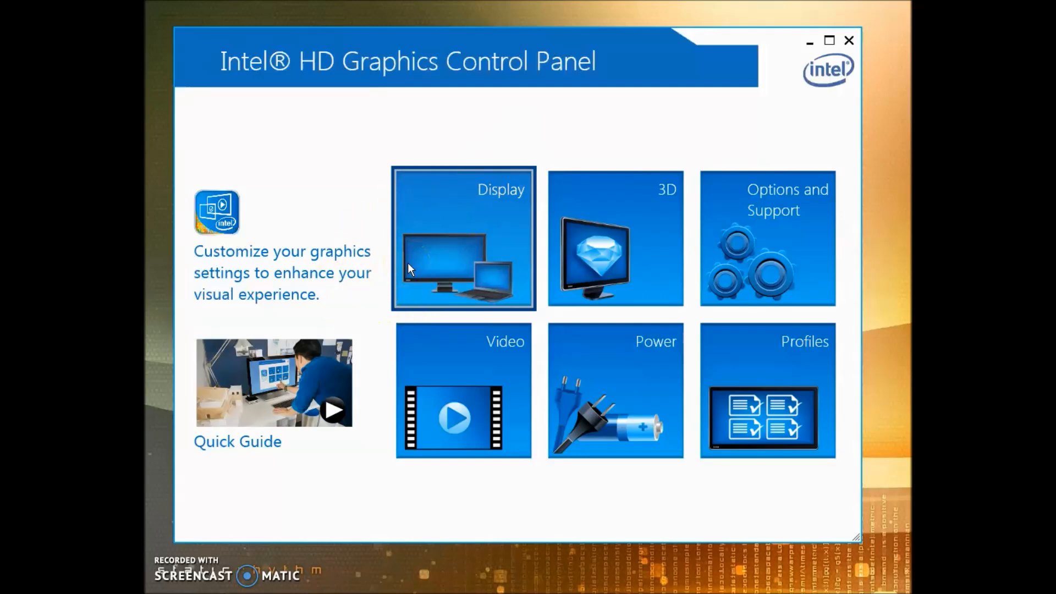
Step: Apply the HP display at 1920 × 1080, 60p Hz with full-screen scaling overriding applications
left_click(463, 238)
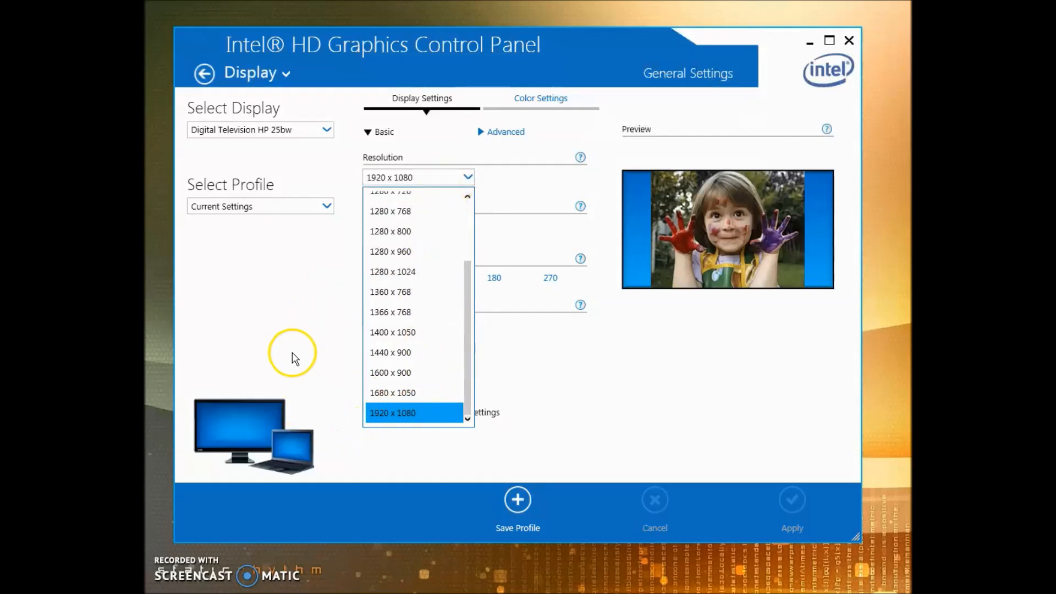
left_click(392, 413)
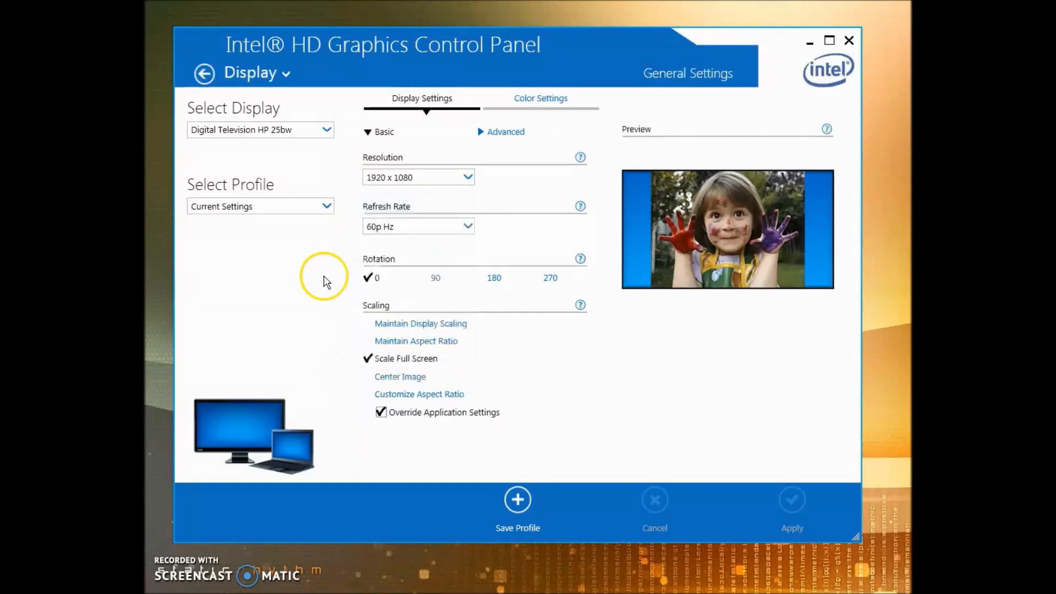
mouse_move(397, 448)
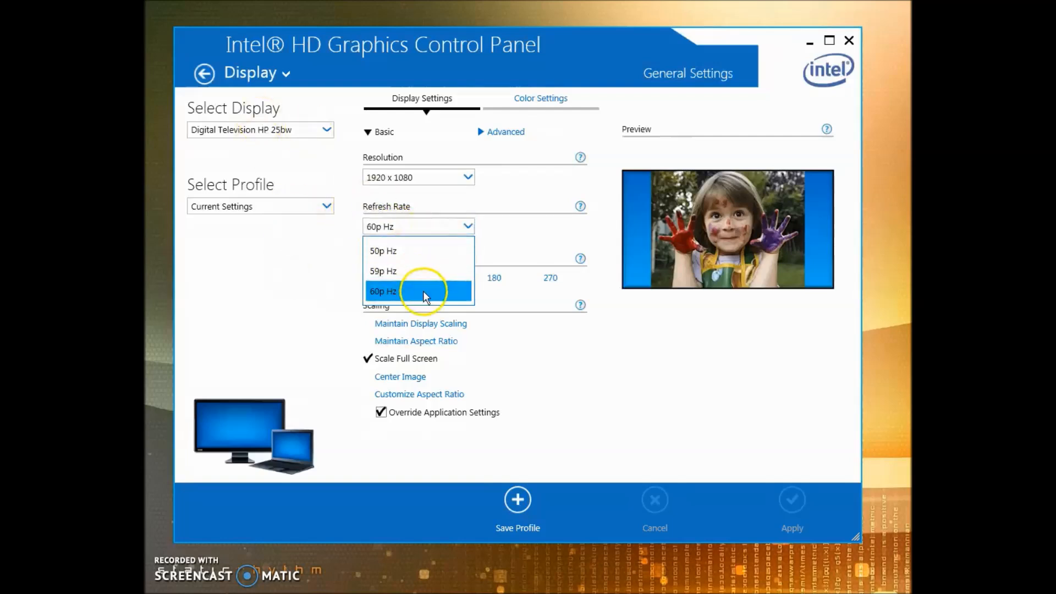
left_click(418, 290)
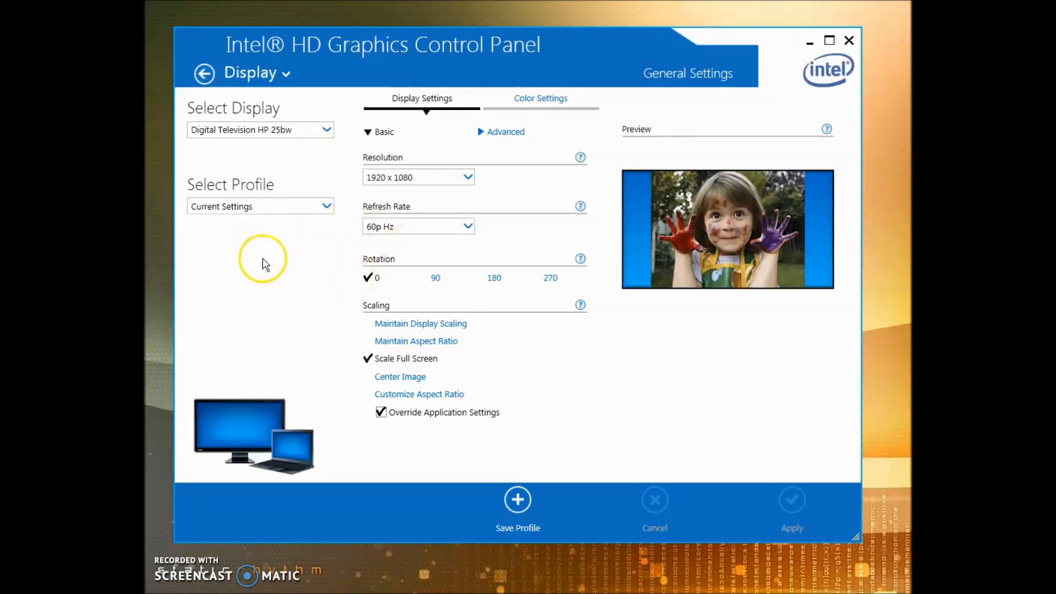
mouse_move(642, 339)
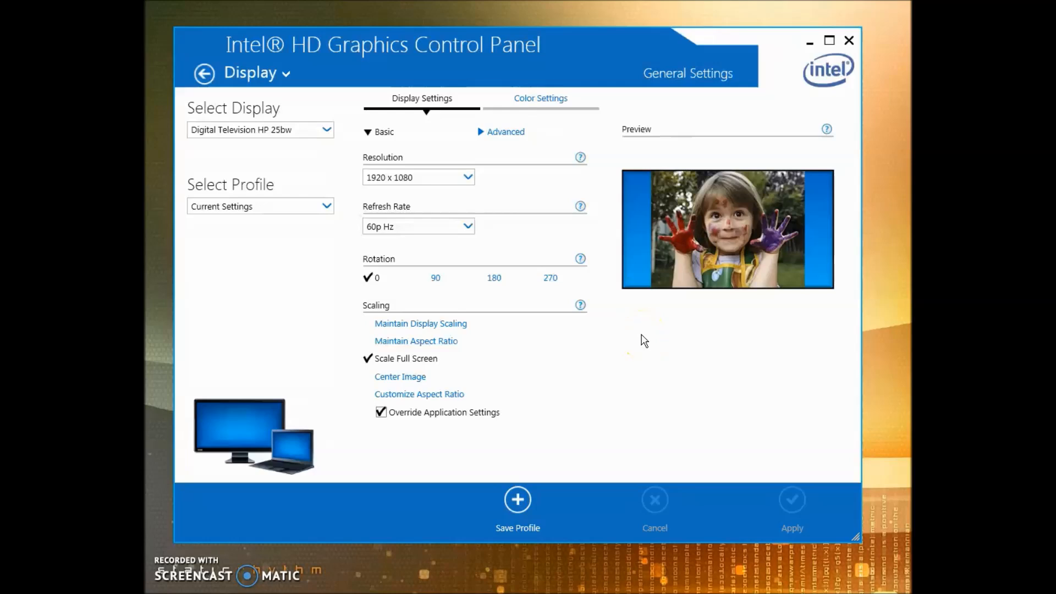
mouse_move(649, 346)
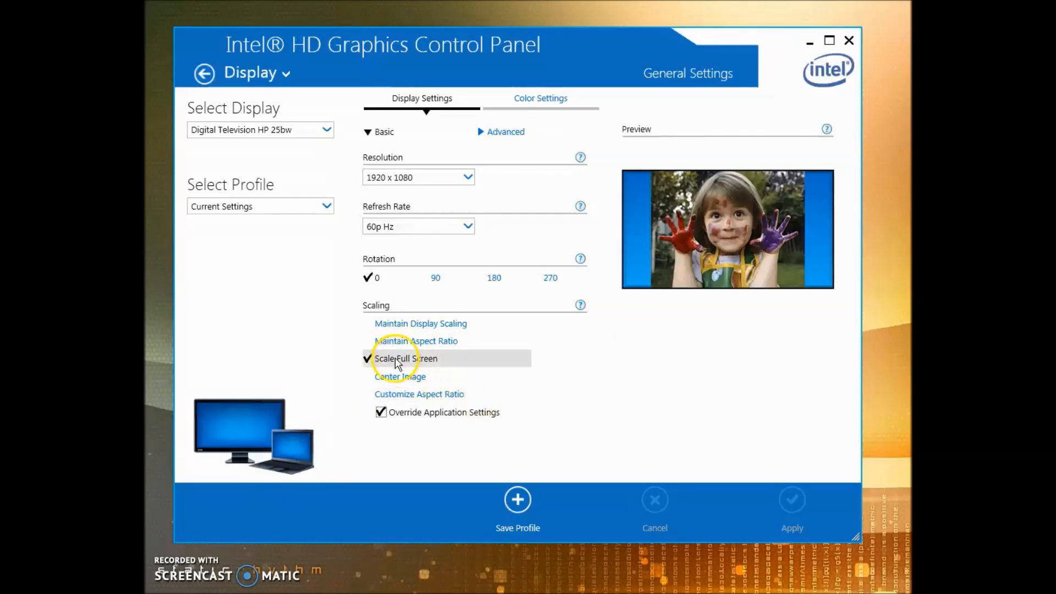
mouse_move(455, 413)
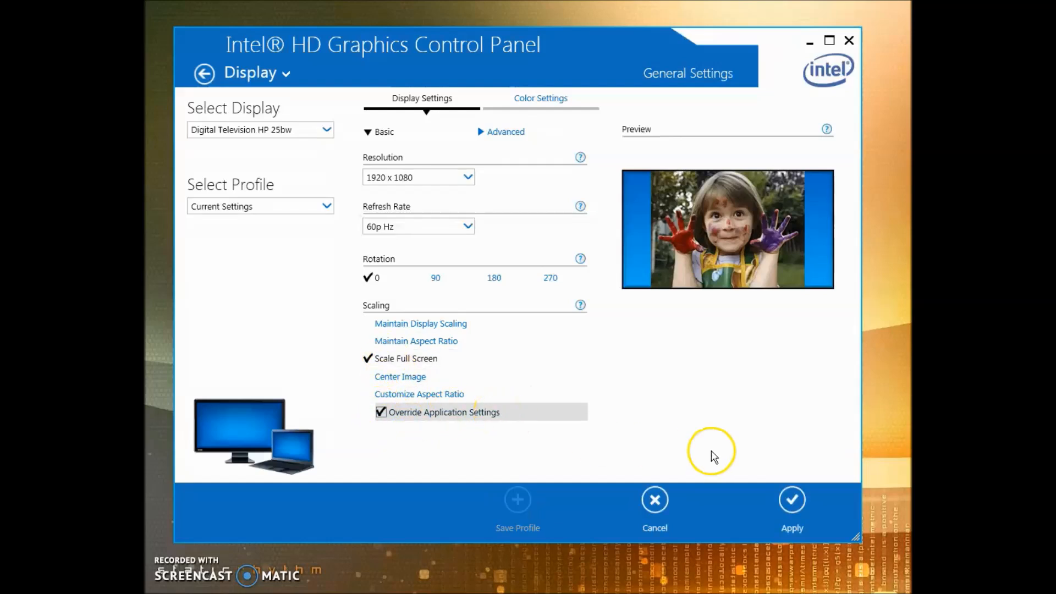
left_click(791, 500)
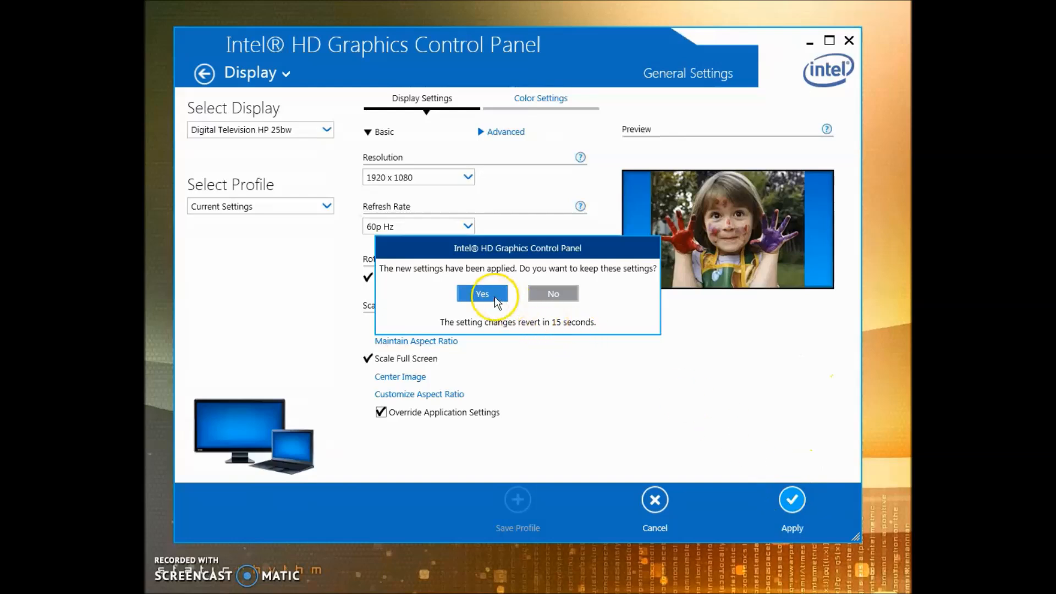
Step: Keep the applied display settings, disable YCbCr in advanced colour settings, and return to the overview
left_click(482, 293)
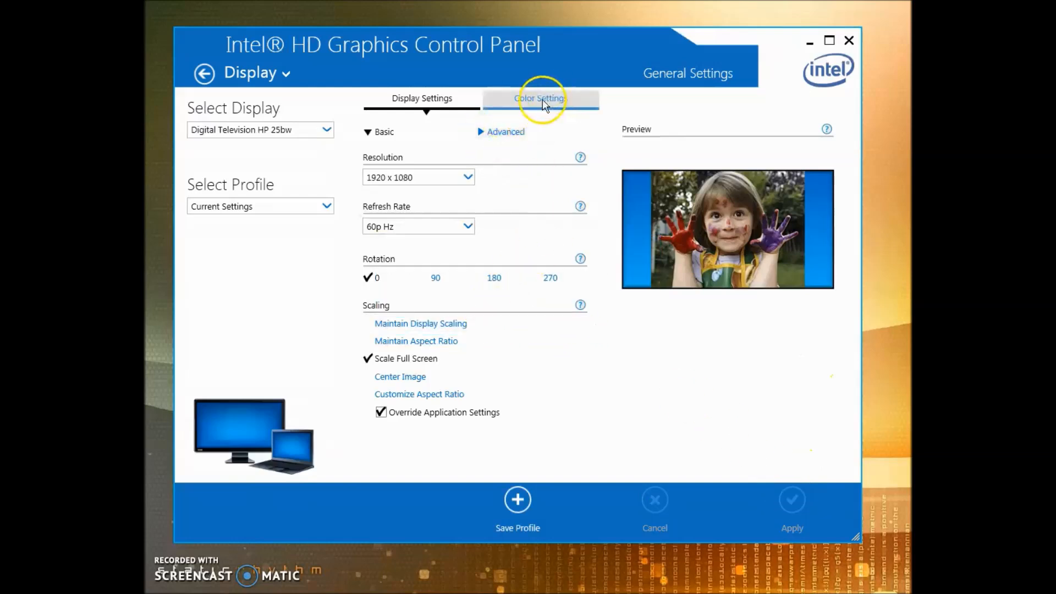
left_click(540, 98)
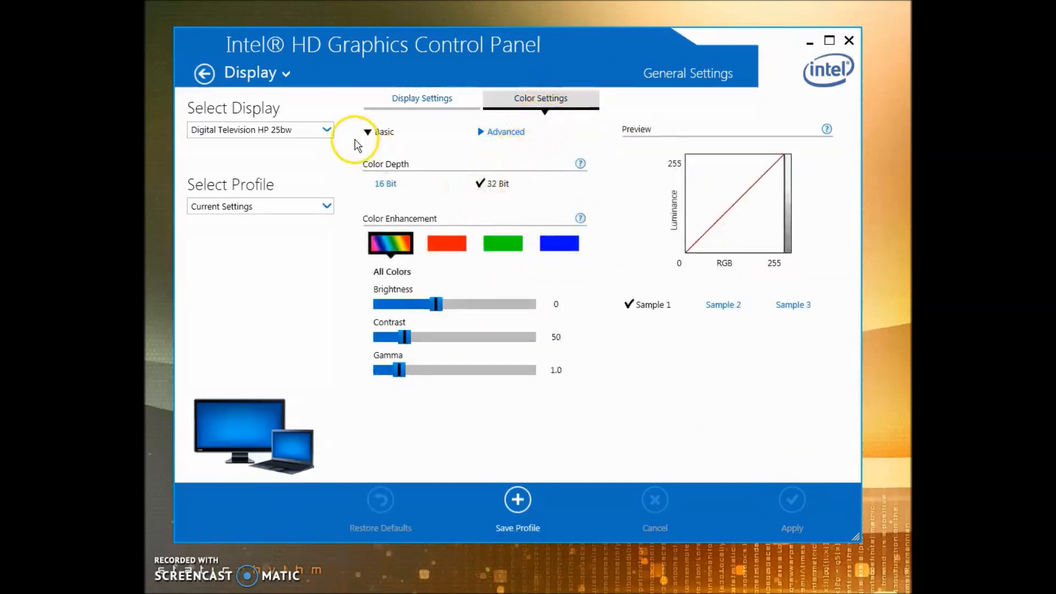
mouse_move(633, 102)
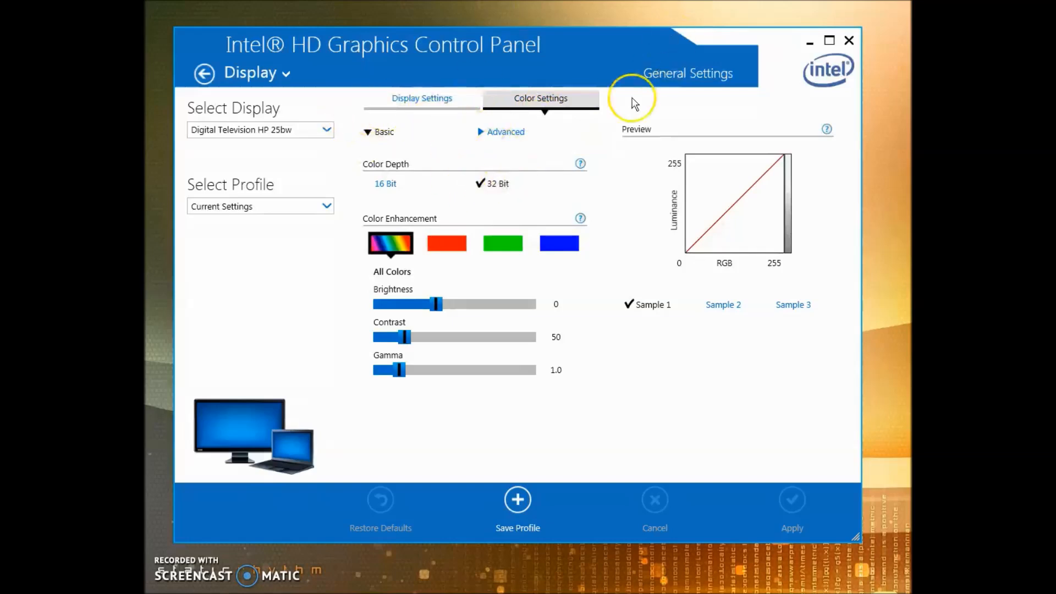
mouse_move(572, 370)
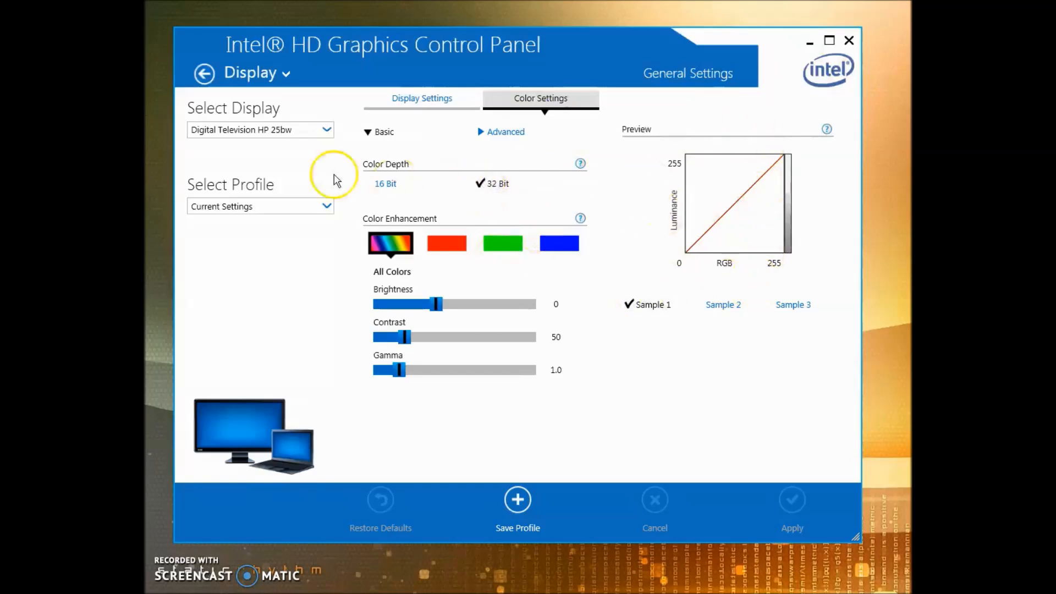
mouse_move(349, 224)
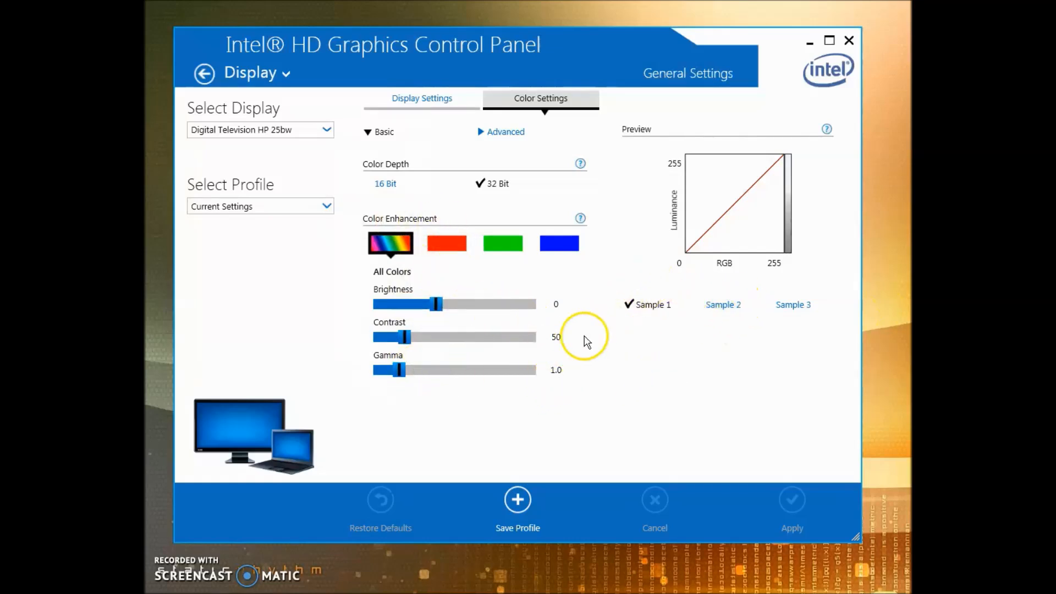
mouse_move(239, 256)
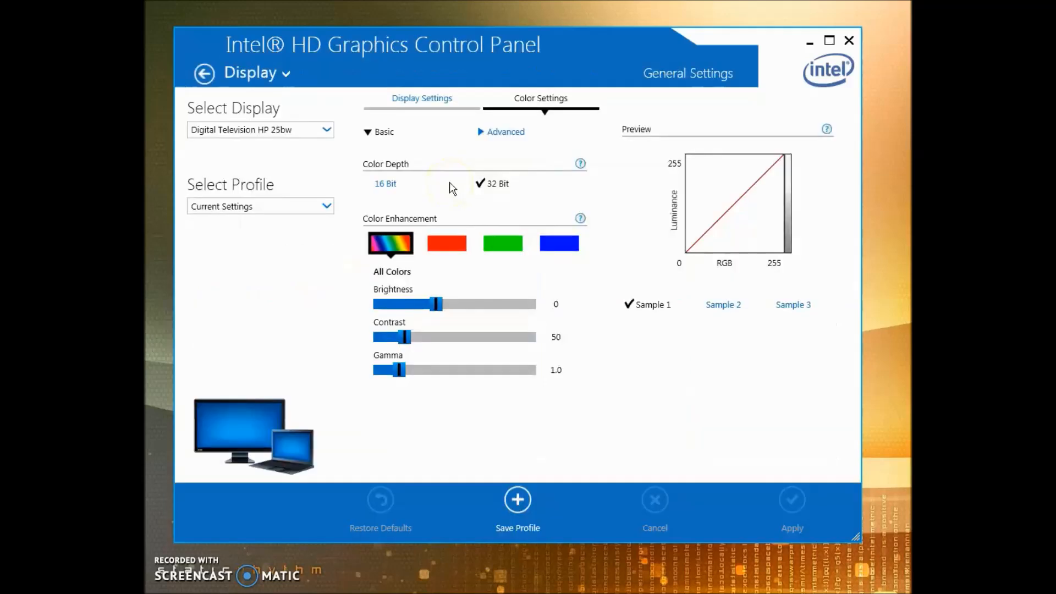
left_click(504, 131)
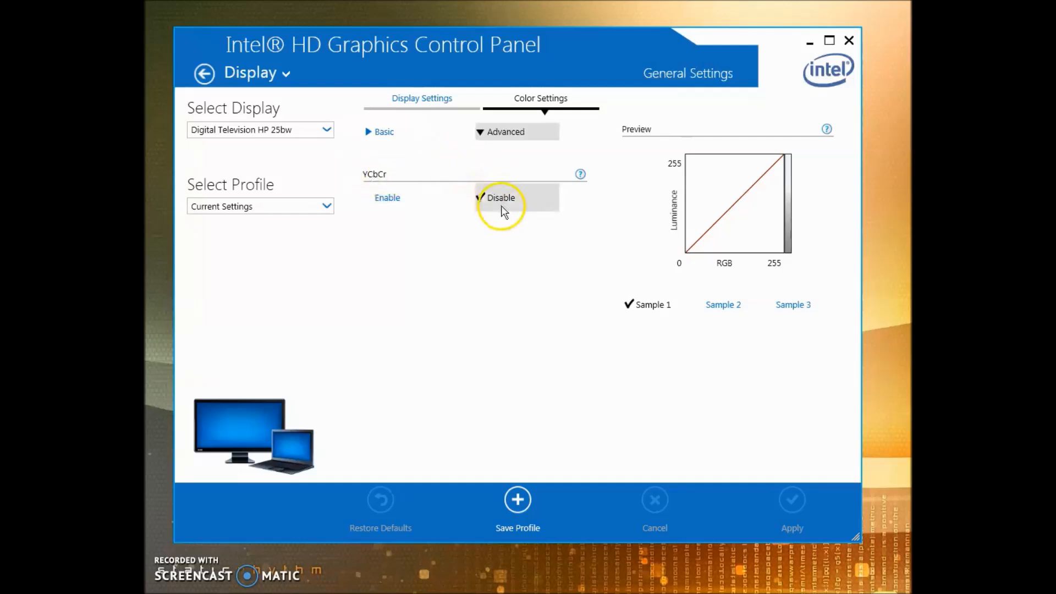
left_click(421, 98)
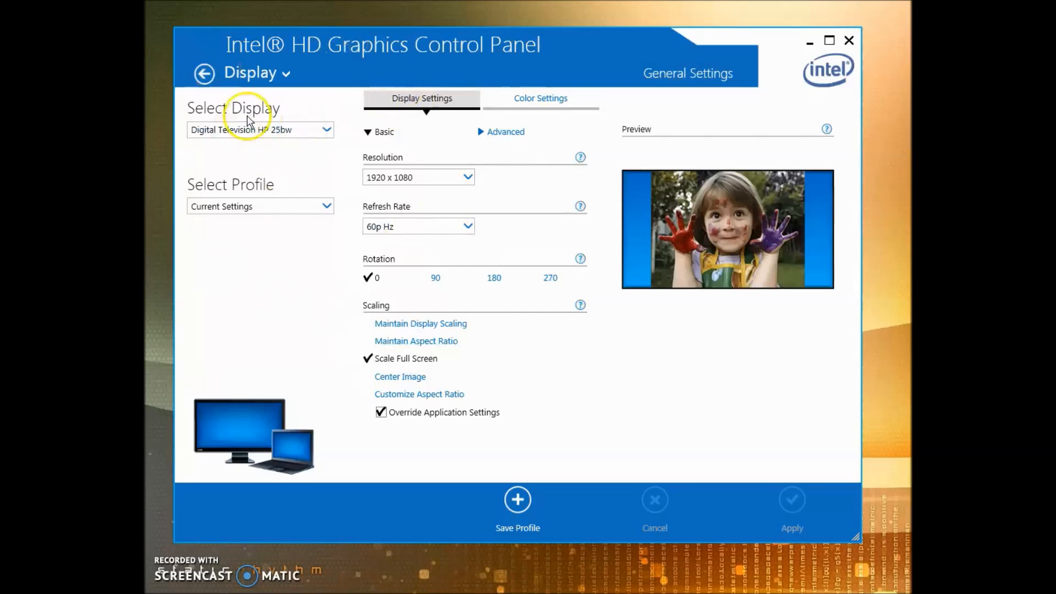
left_click(203, 73)
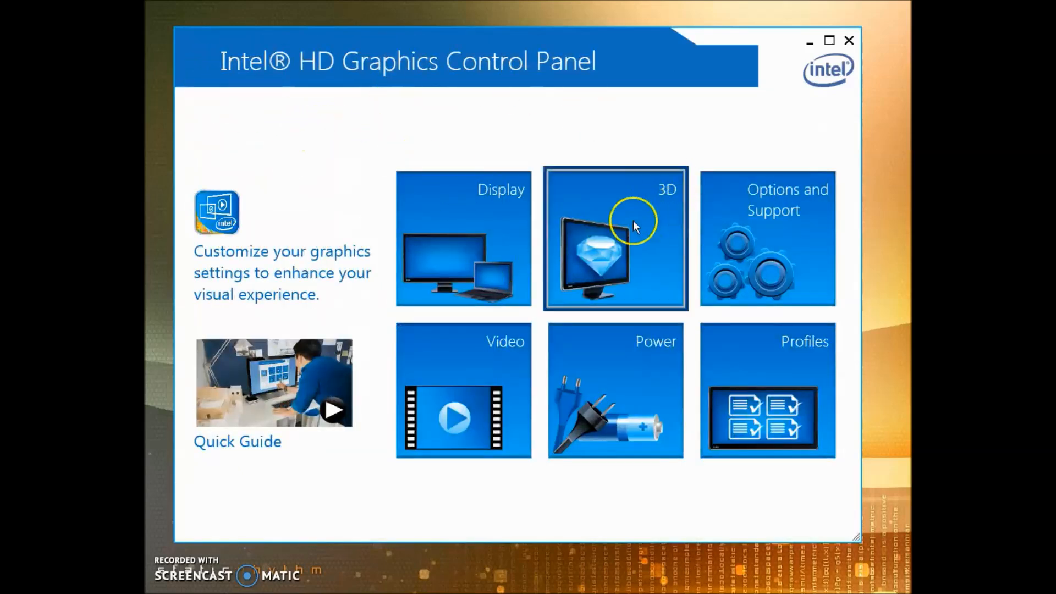
Step: Review the 3D settings with anti-aliasing off and Performance mode, then return to the overview
left_click(613, 238)
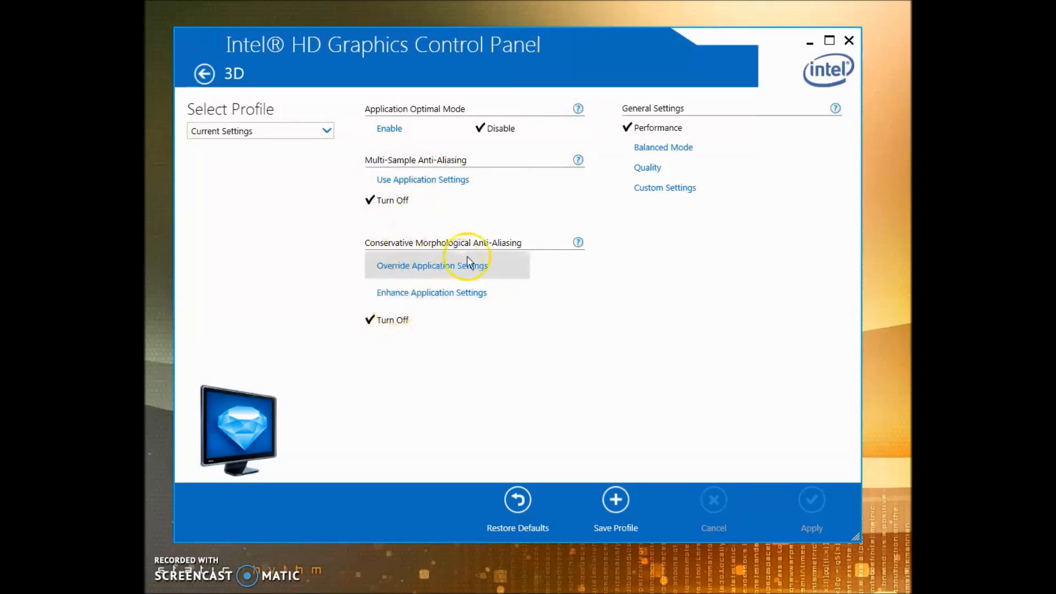
mouse_move(481, 339)
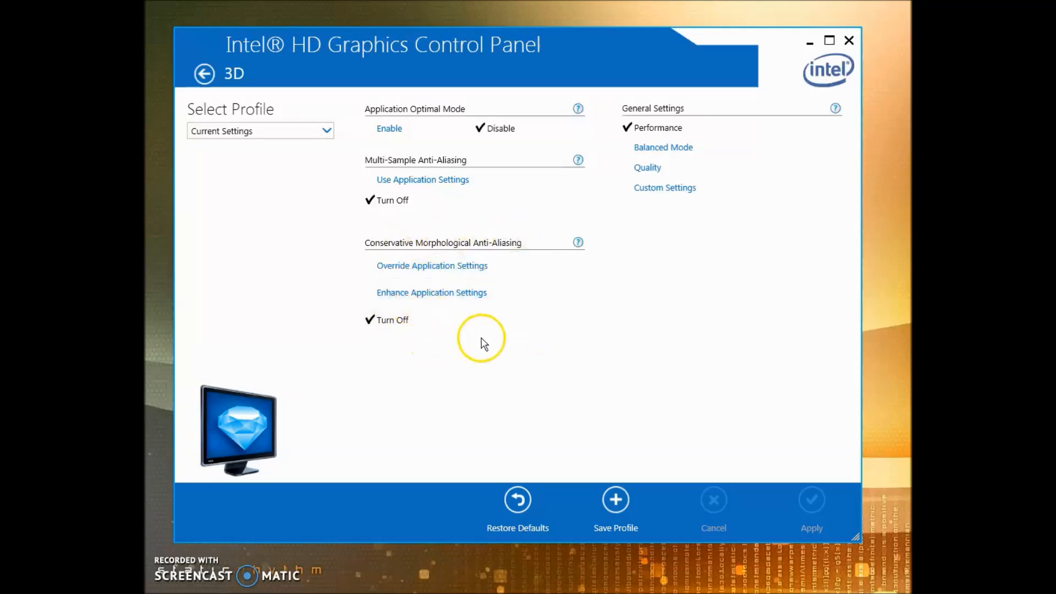
mouse_move(275, 273)
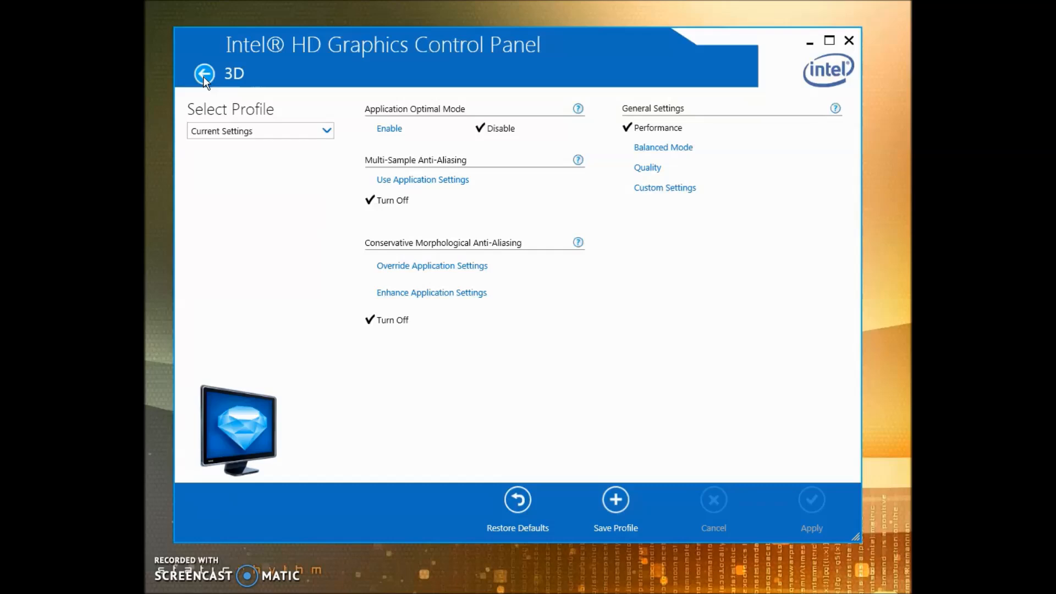
left_click(205, 74)
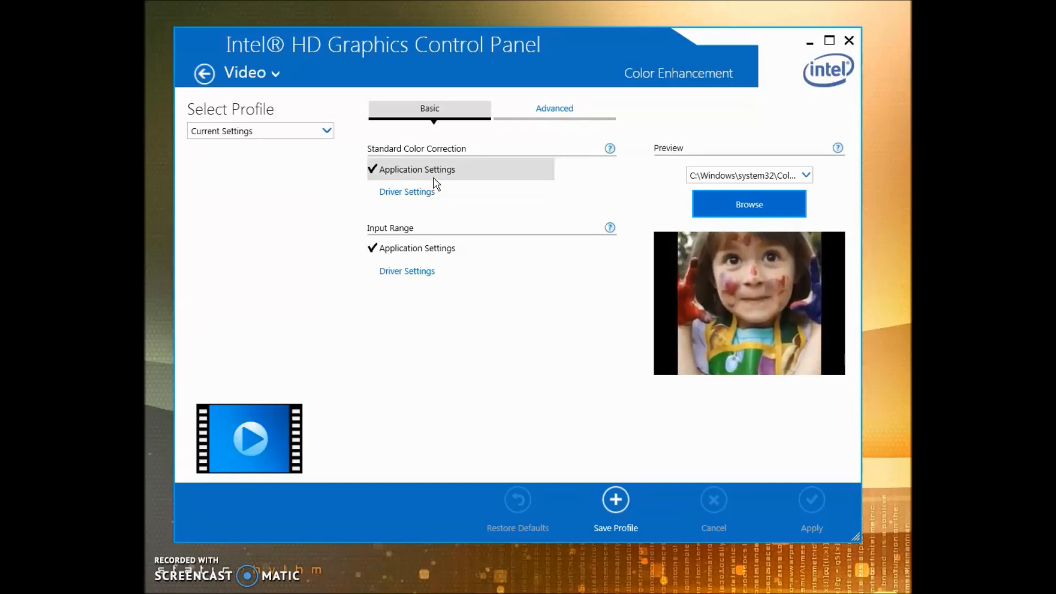
Step: Keep video colour correction on Application Settings with total colour correction disabled, then go back home
left_click(410, 169)
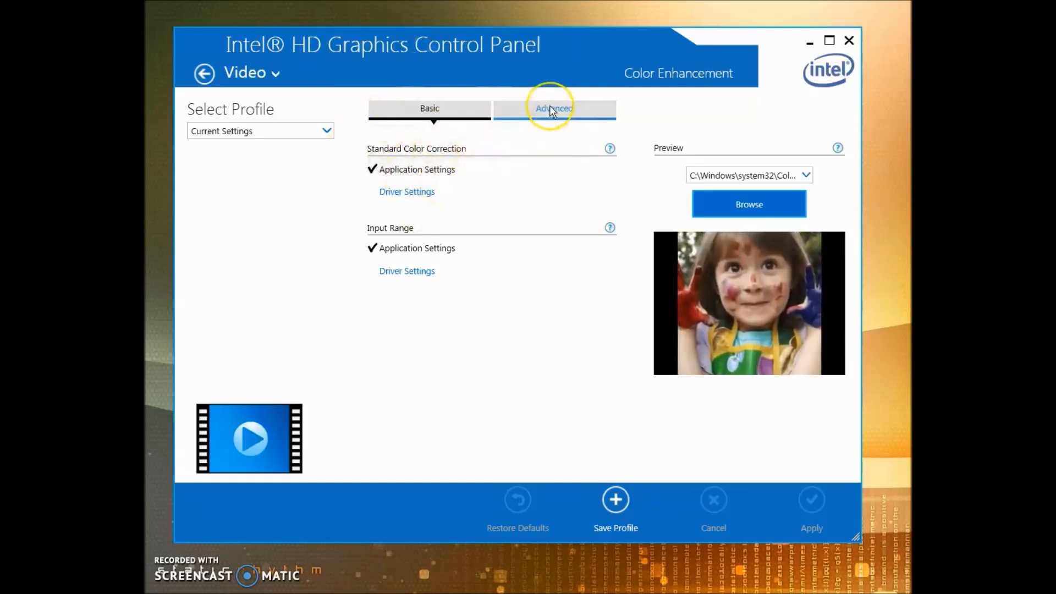
left_click(553, 108)
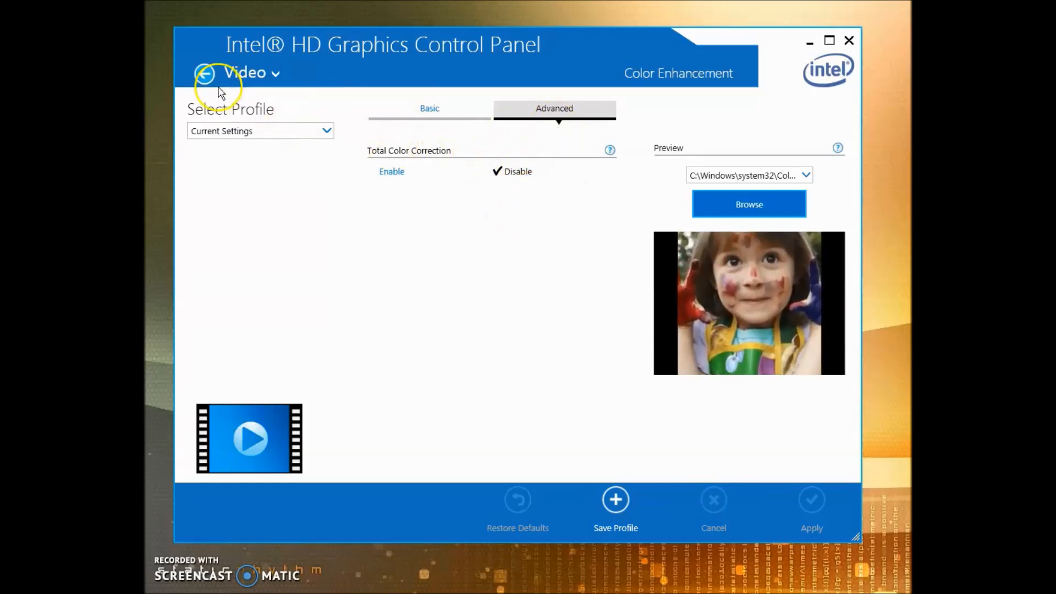
left_click(205, 73)
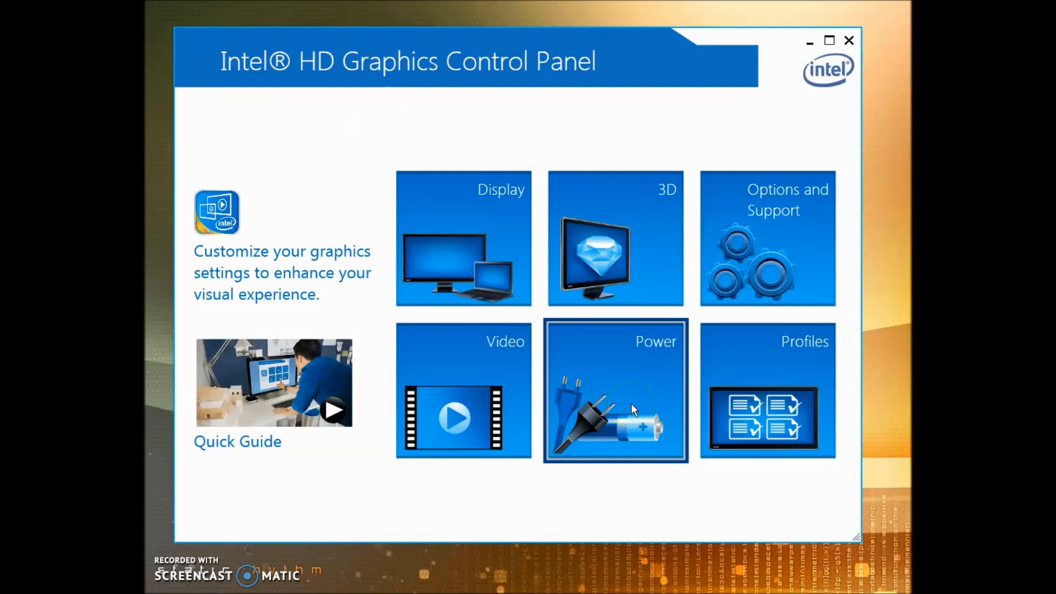
Step: Disable the graphics hot keys in Hot Key Manager, apply and keep the change, and return home
left_click(766, 238)
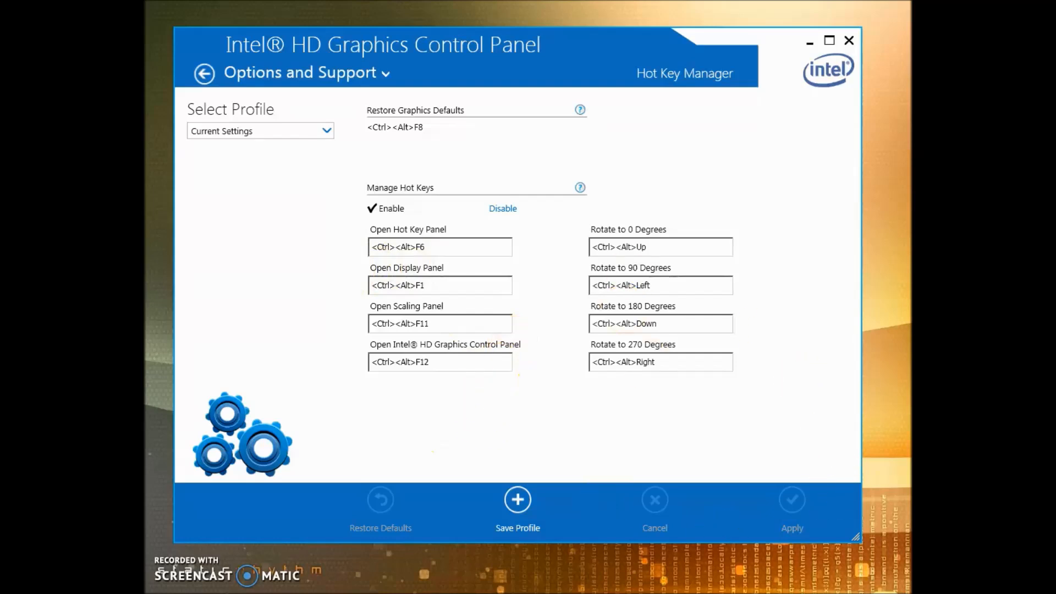
left_click(503, 208)
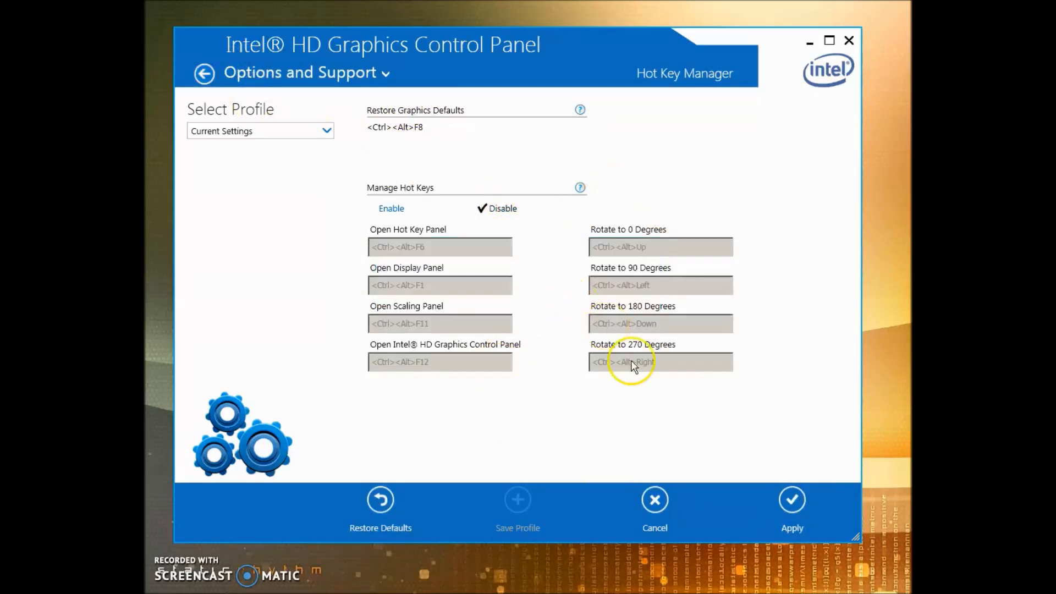
left_click(790, 499)
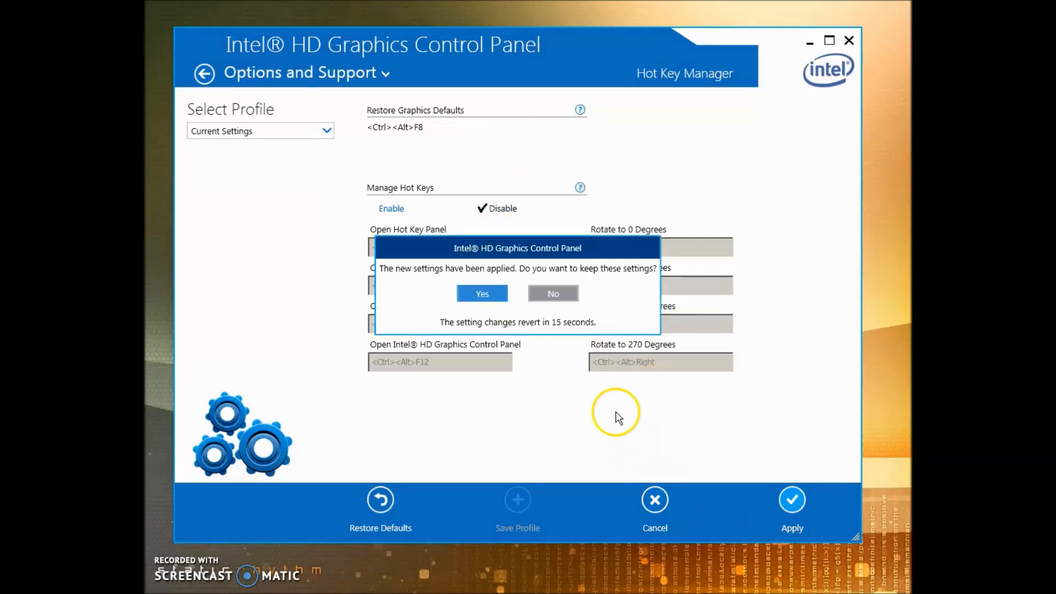
left_click(482, 293)
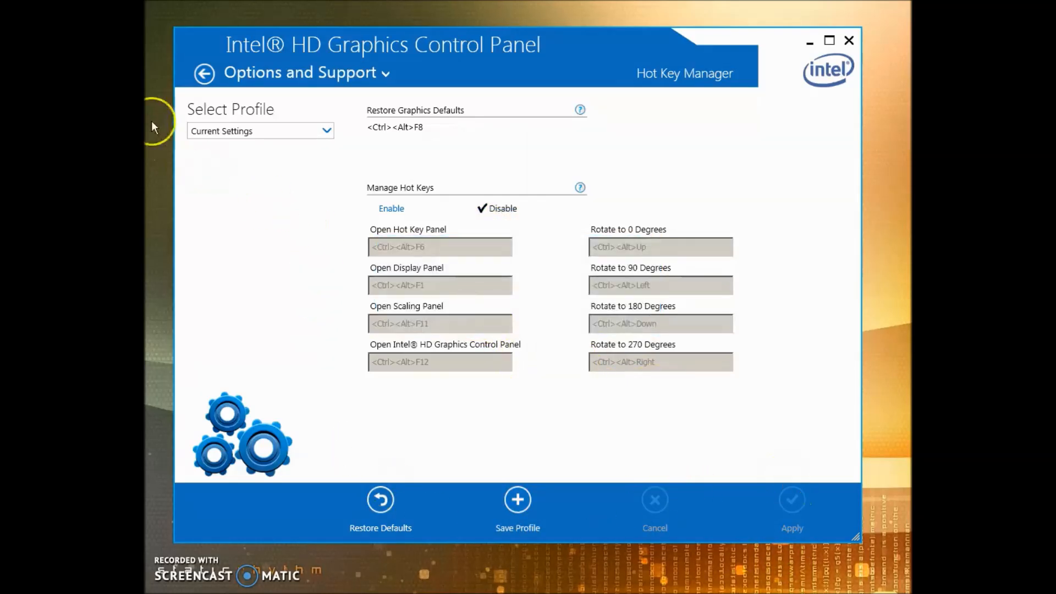
left_click(204, 73)
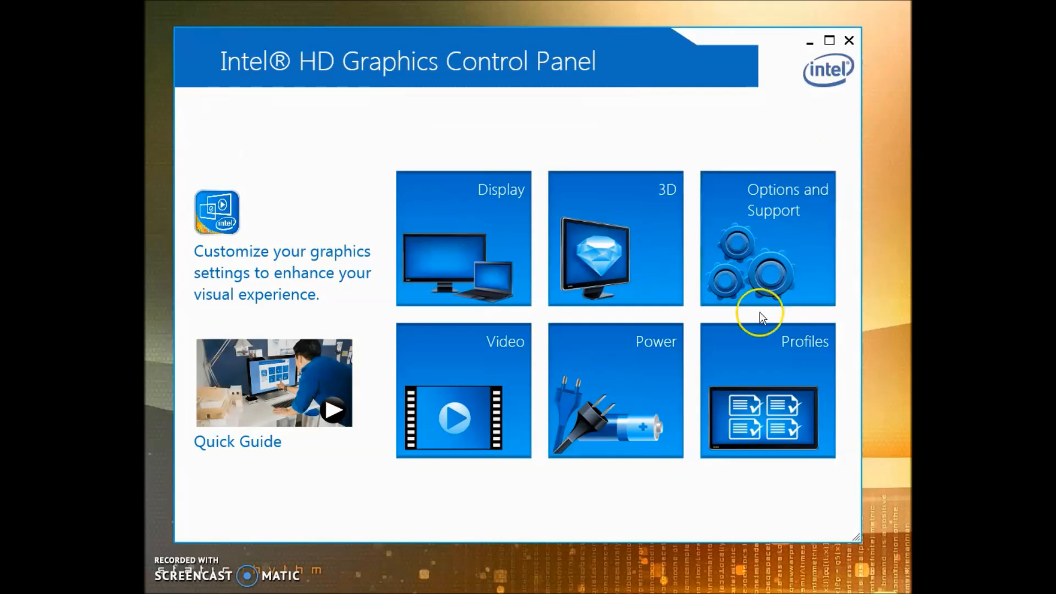
left_click(613, 390)
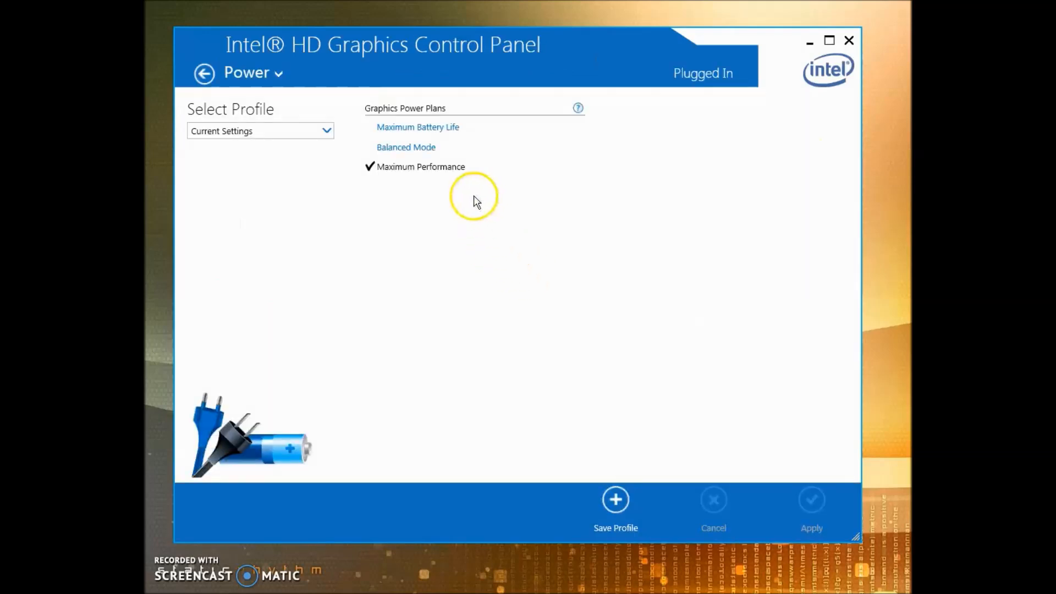
left_click(204, 72)
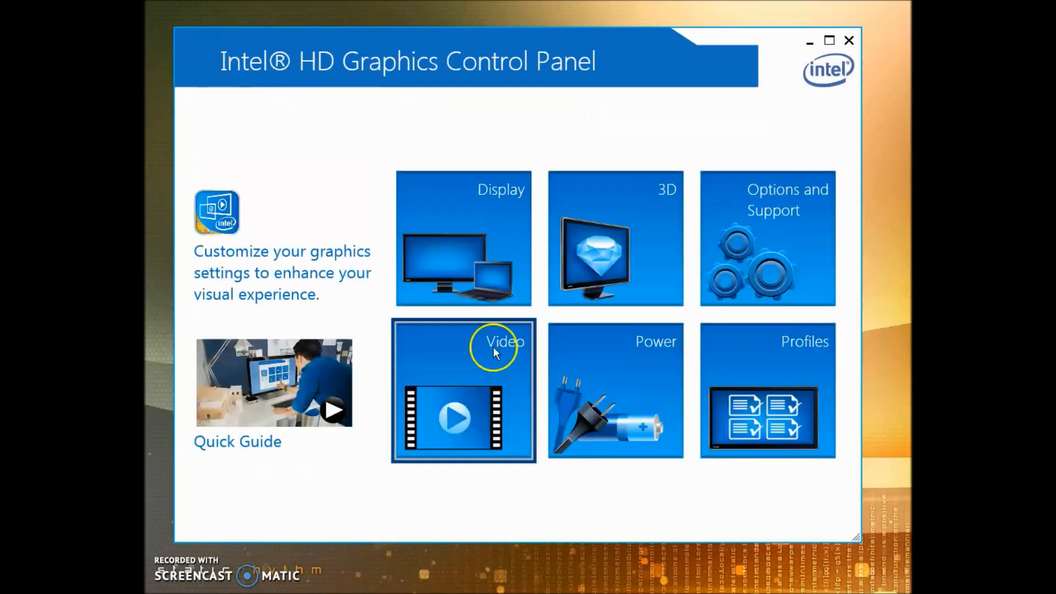
left_click(614, 390)
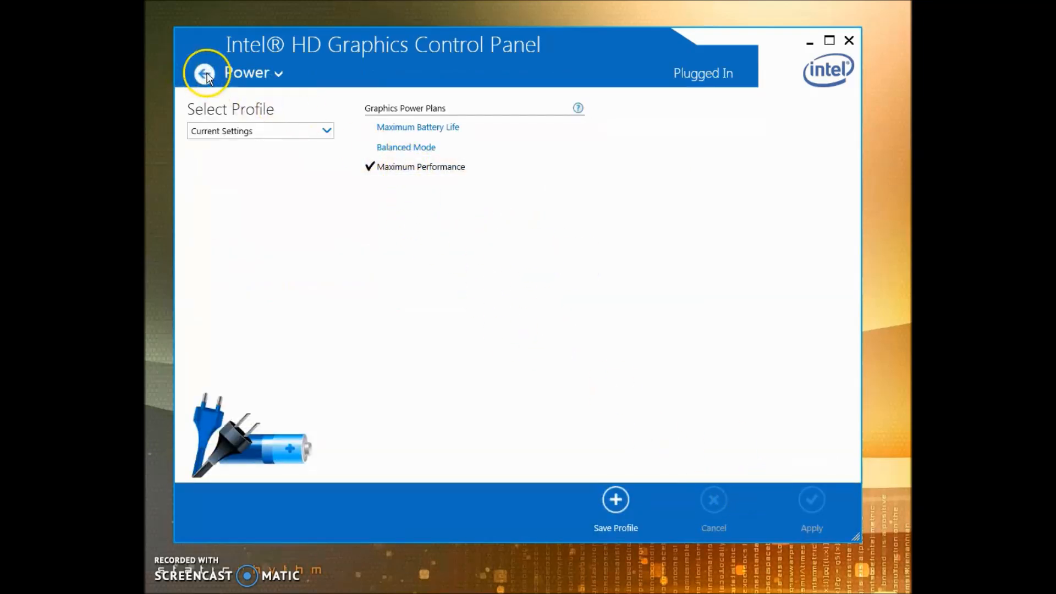
left_click(206, 73)
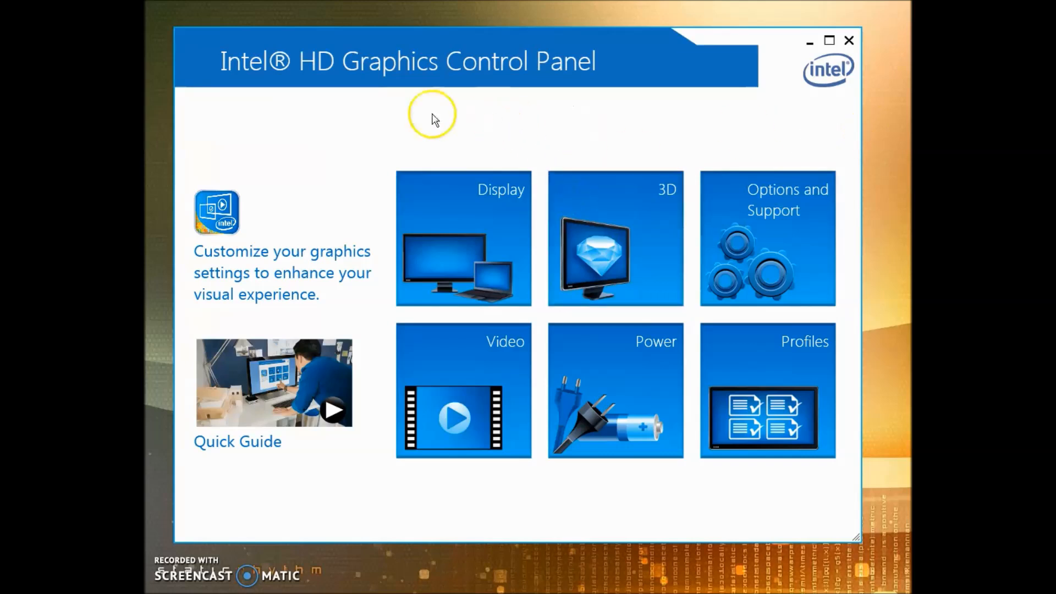
mouse_move(660, 29)
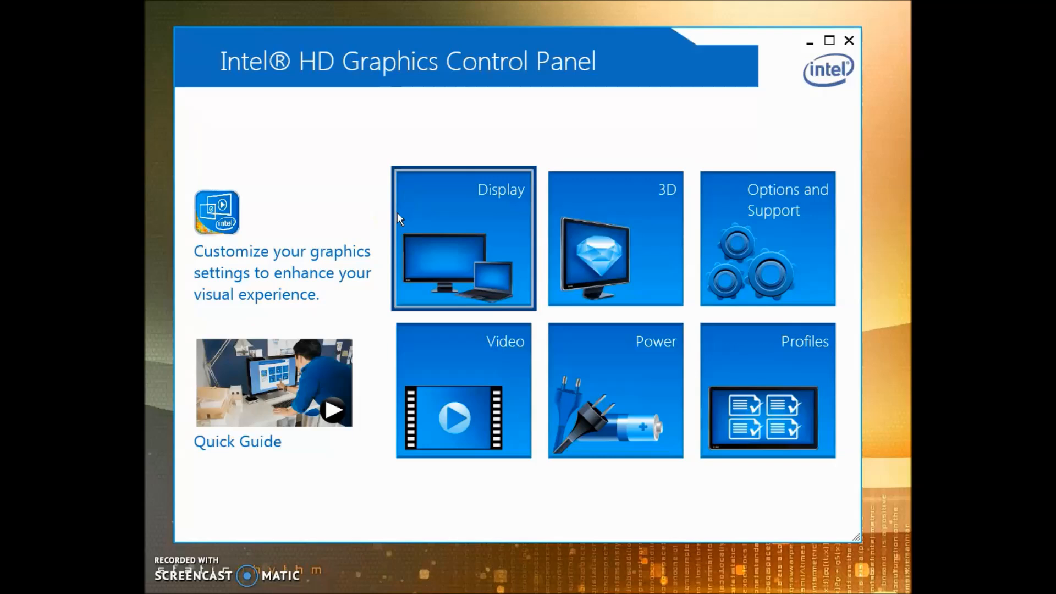
left_click(463, 238)
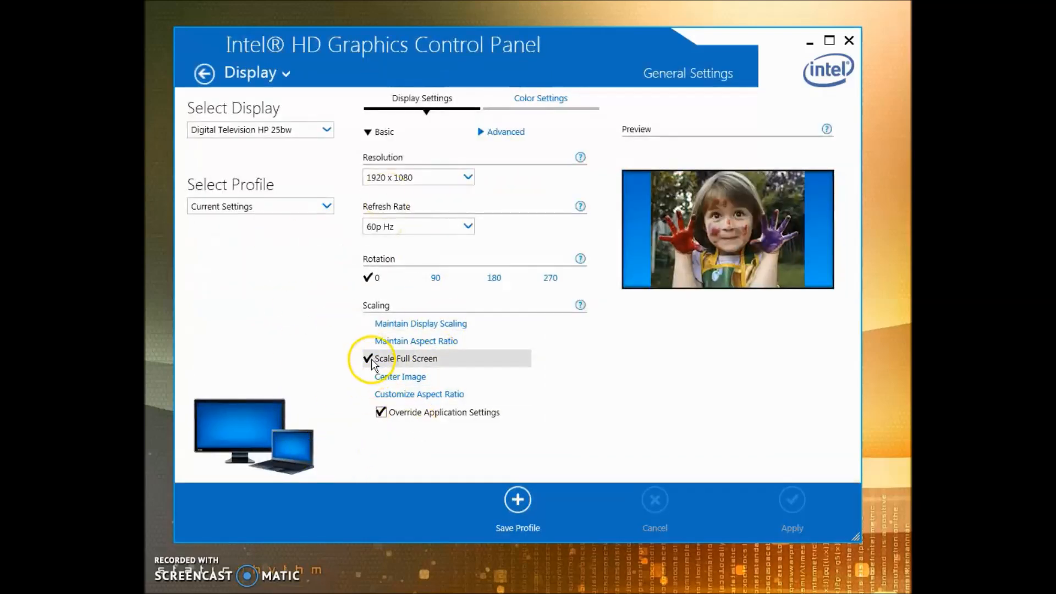
mouse_move(328, 110)
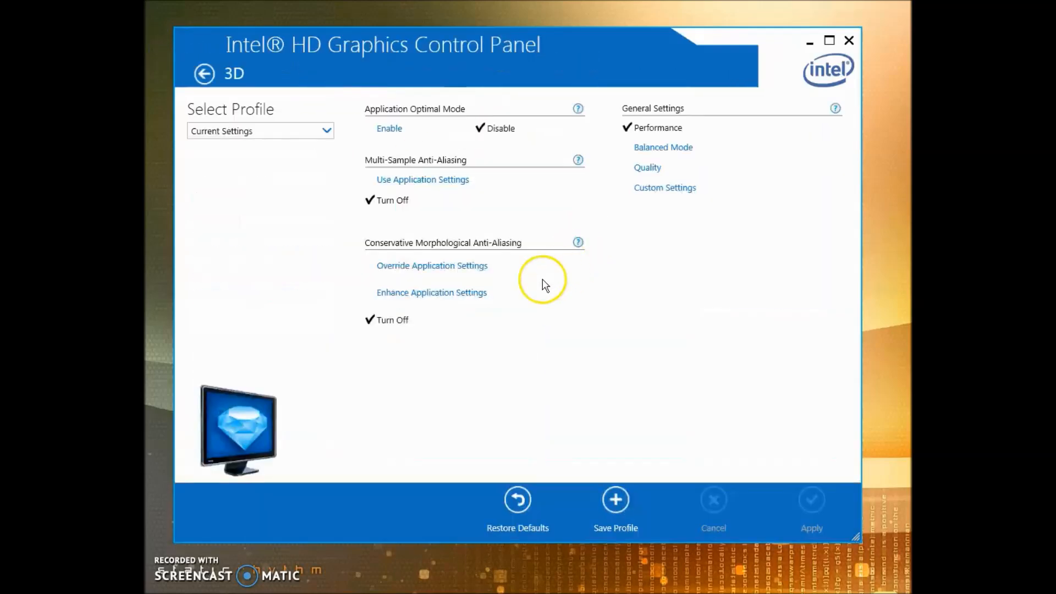
left_click(204, 74)
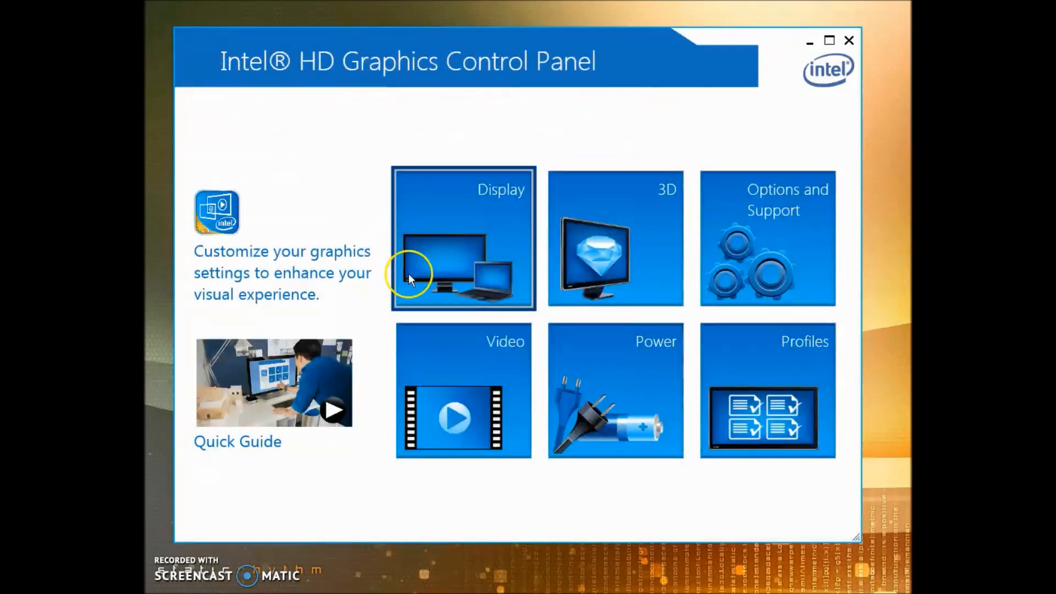
left_click(463, 391)
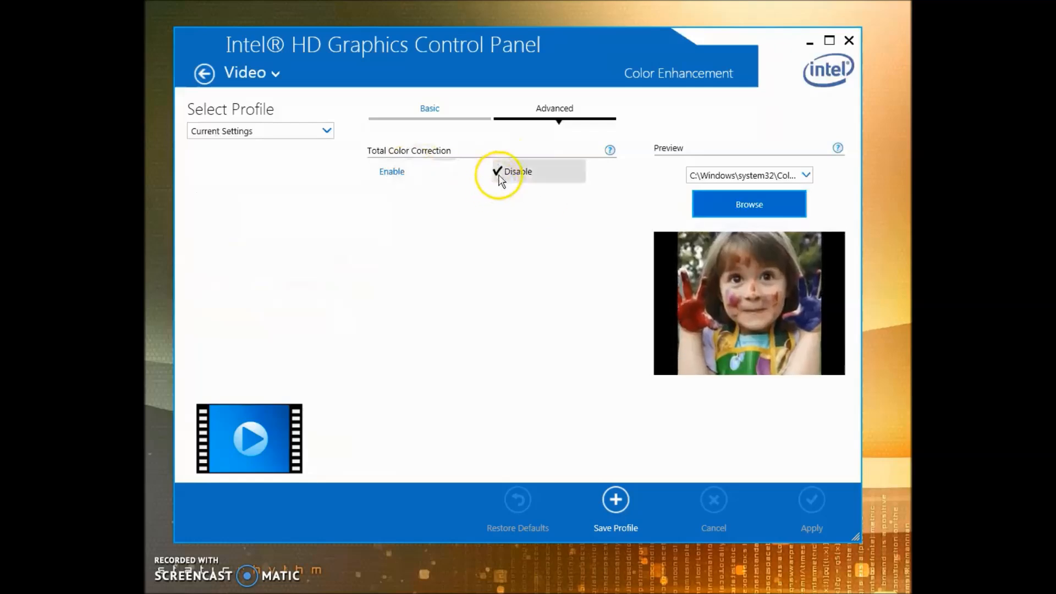
left_click(428, 108)
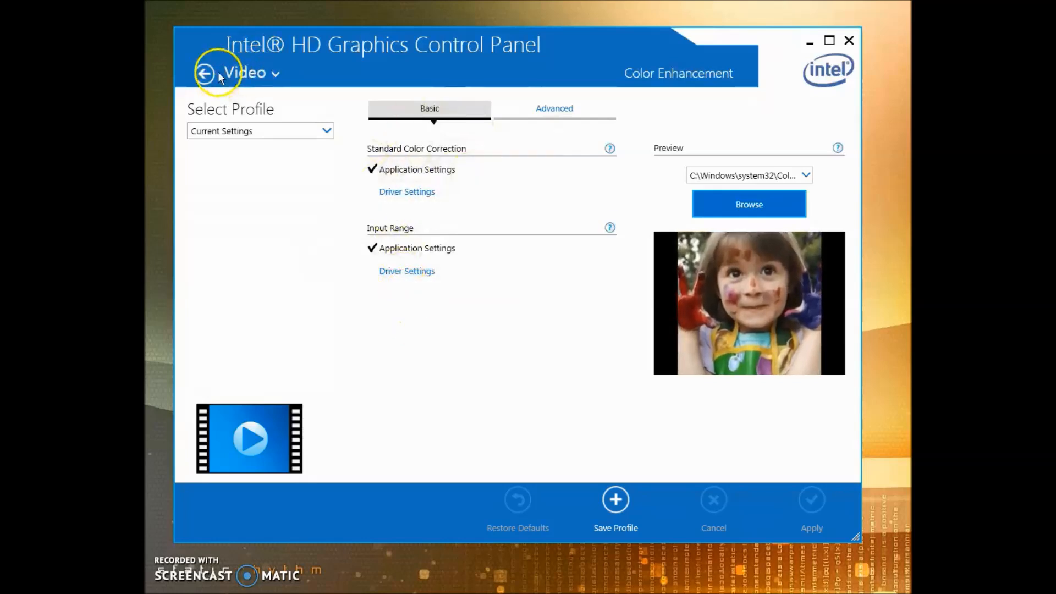
left_click(206, 73)
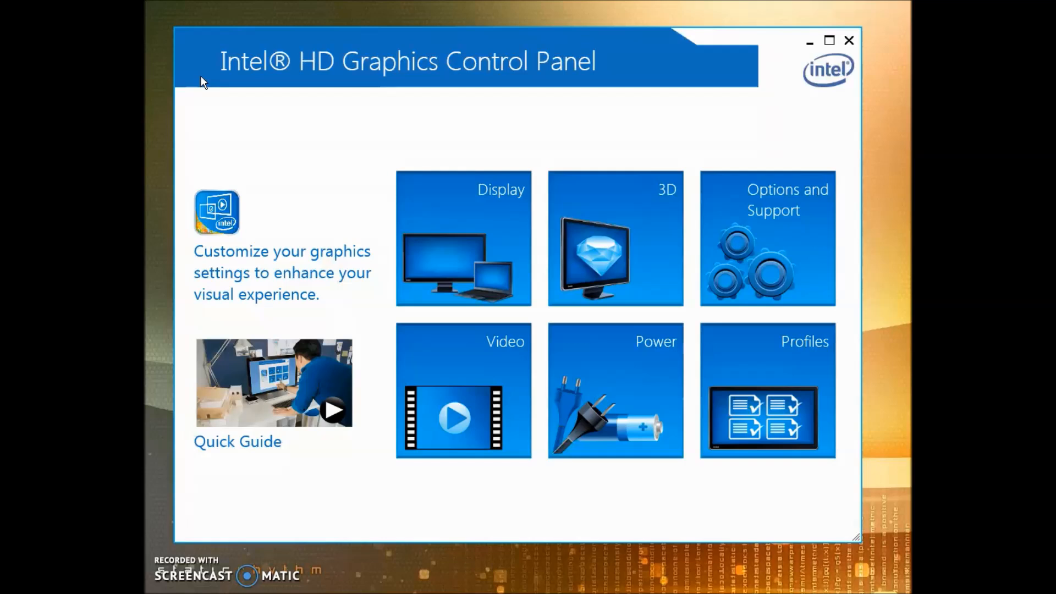
mouse_move(205, 80)
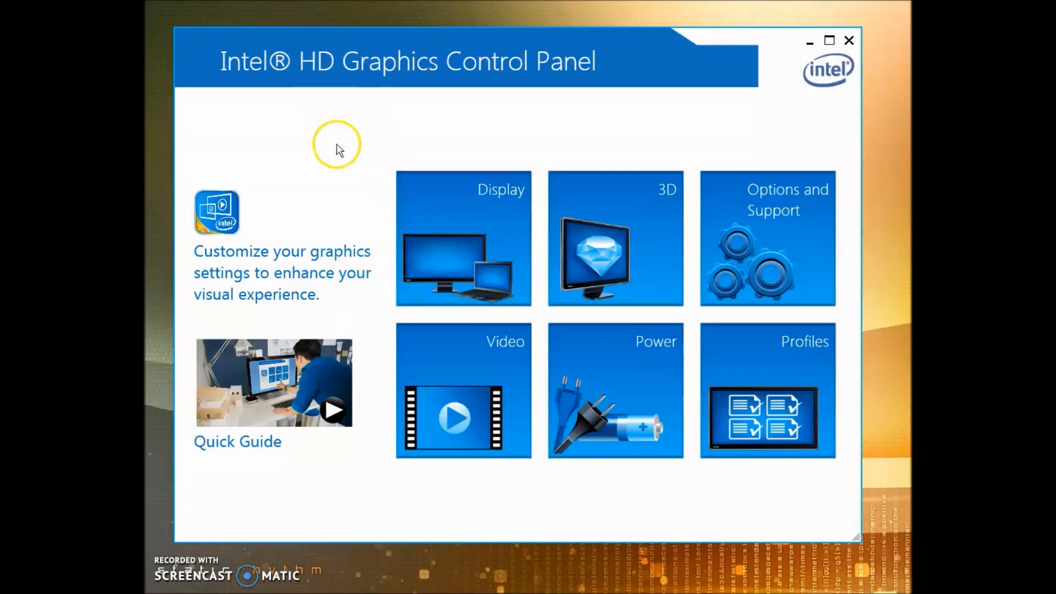
mouse_move(480, 42)
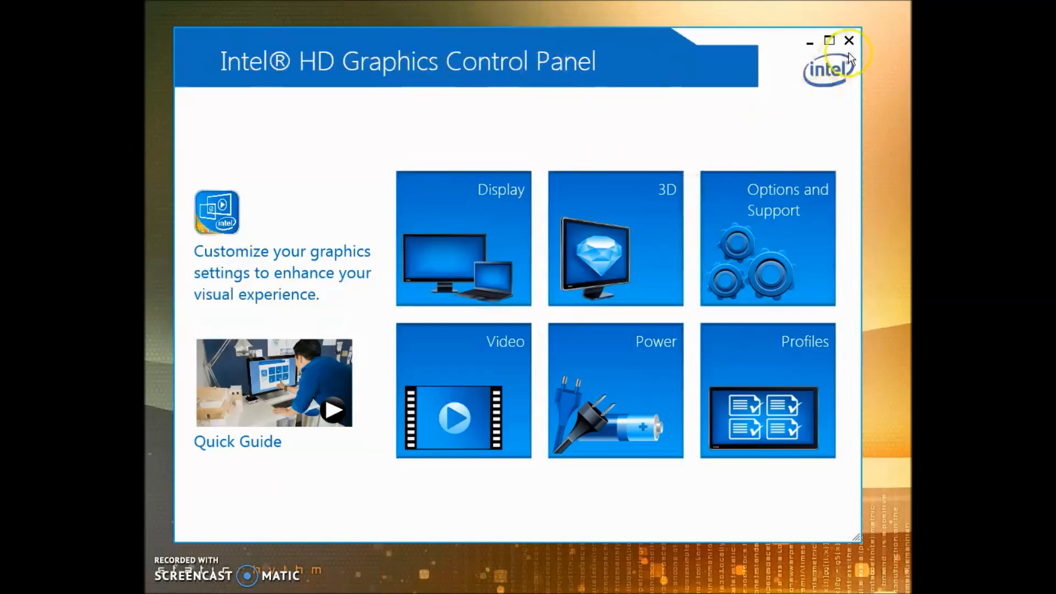
mouse_move(406, 89)
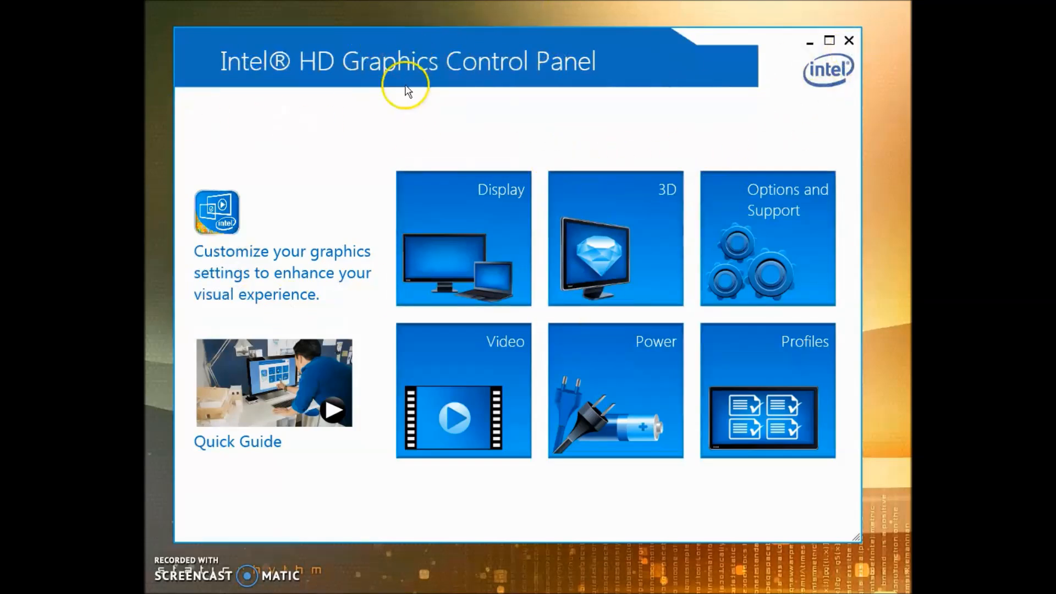